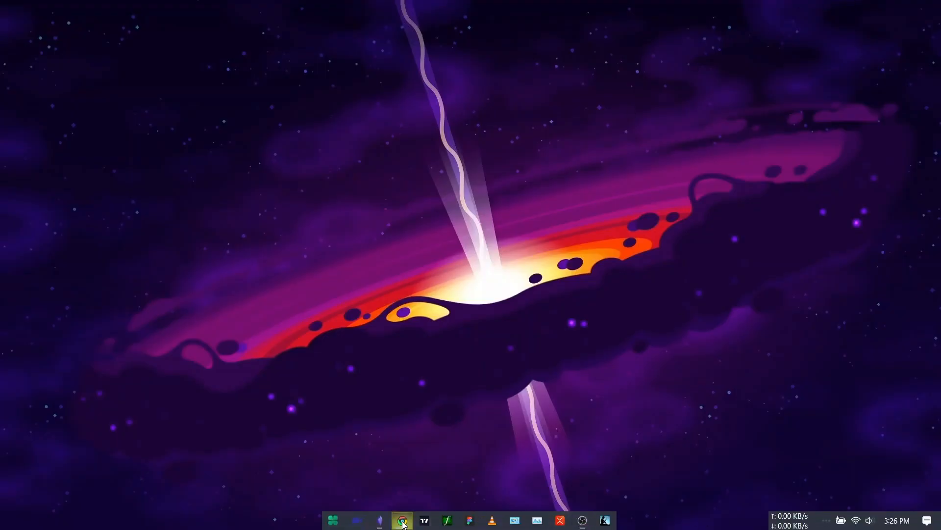
Bring up make.com in the browser and choose to sign in to the Make platform
click(402, 520)
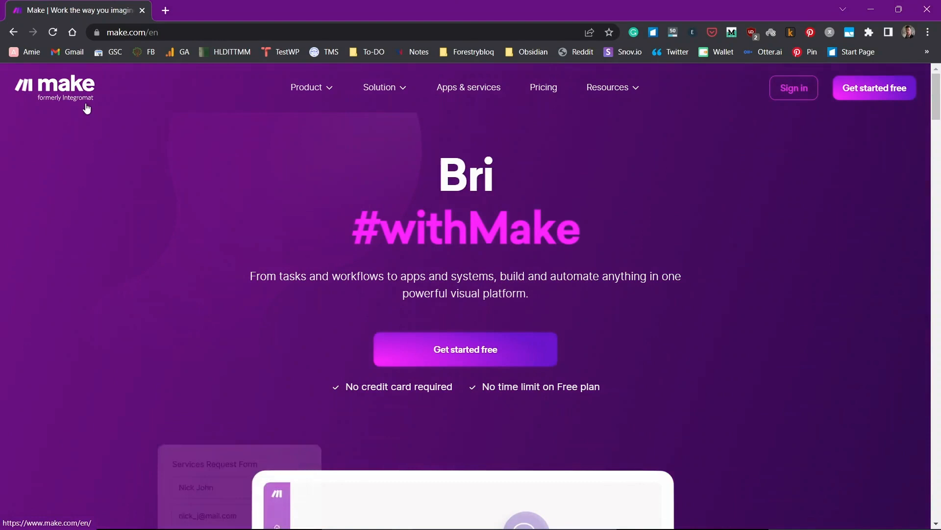
click(792, 87)
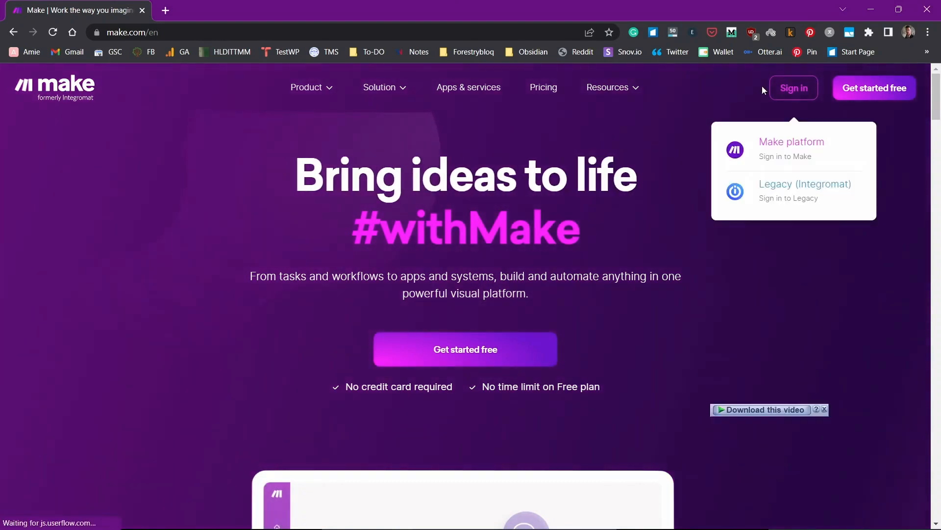
click(791, 148)
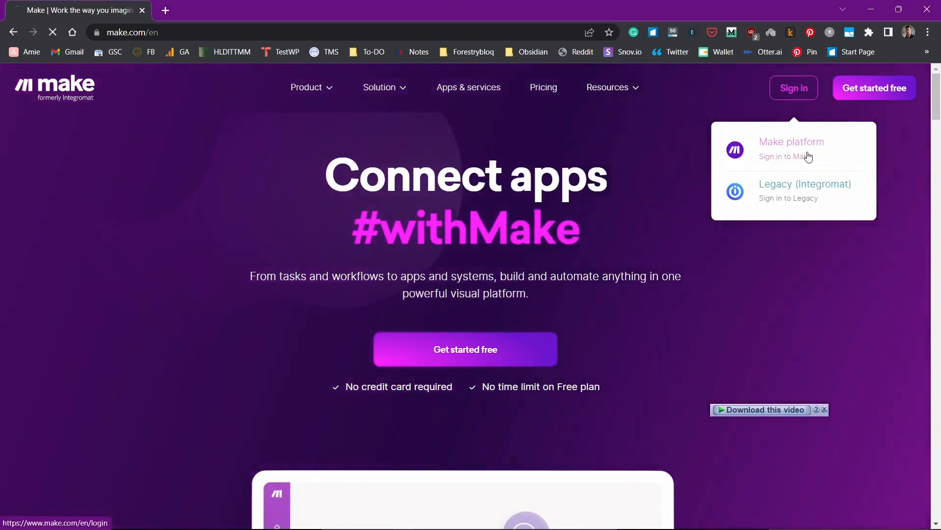
Complete the login, glance at the Scenarios list, and return to the organization dashboard
click(791, 148)
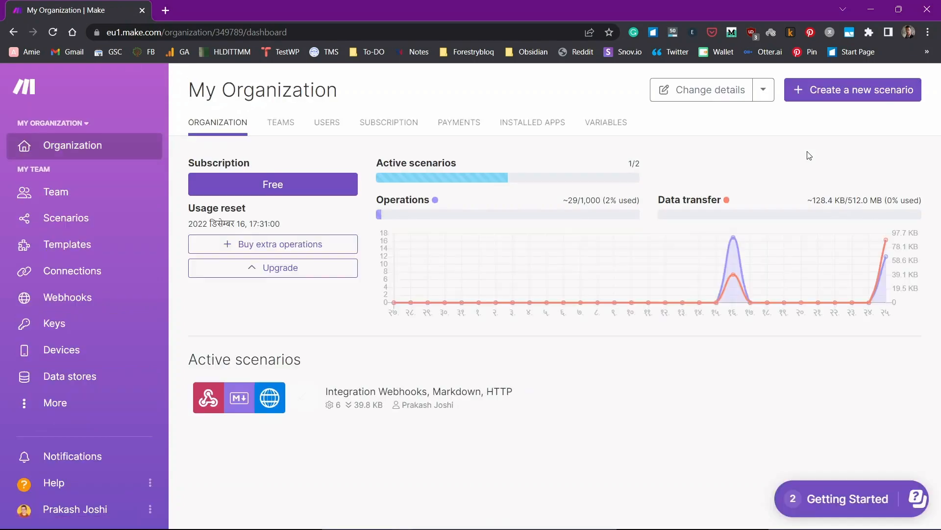
mouse_move(579, 50)
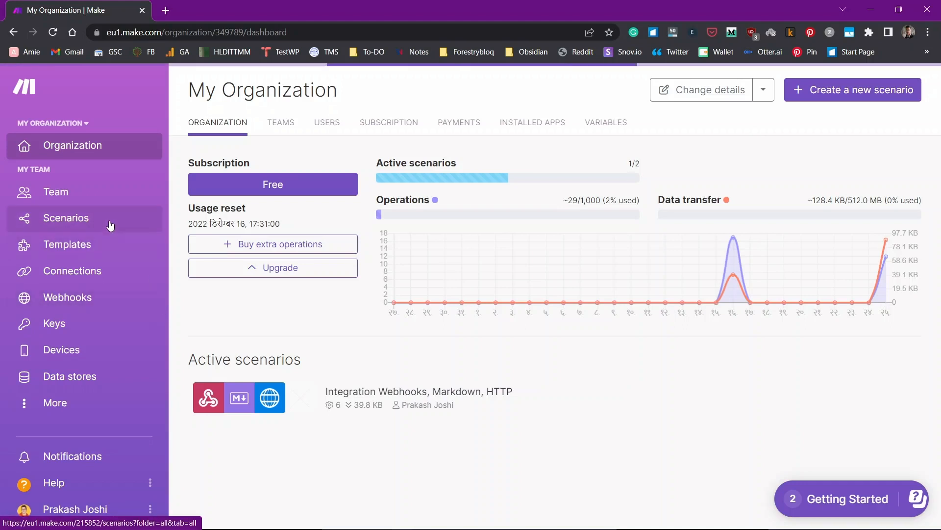
click(66, 217)
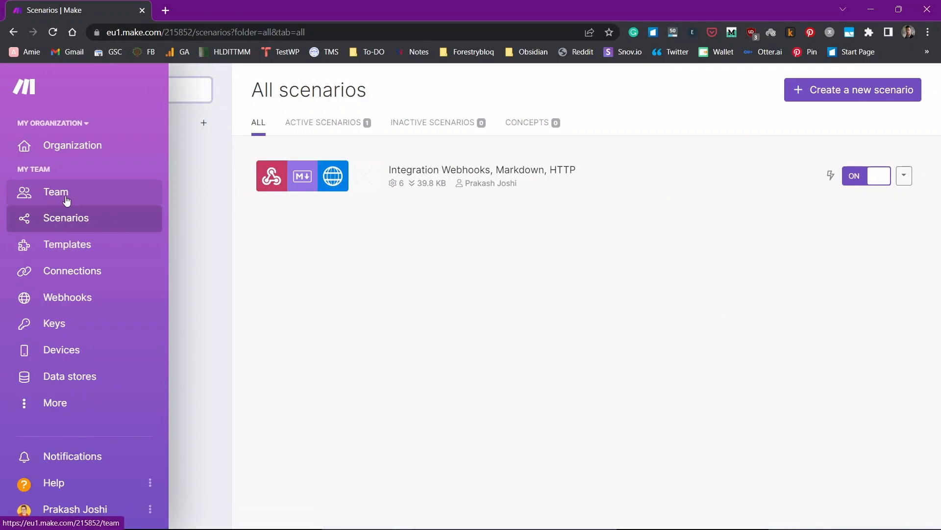
click(71, 146)
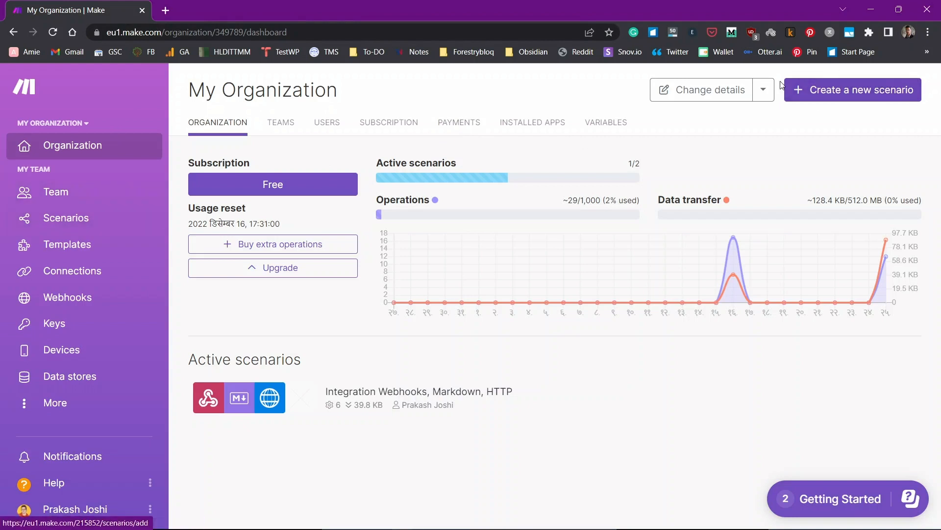
mouse_move(66, 218)
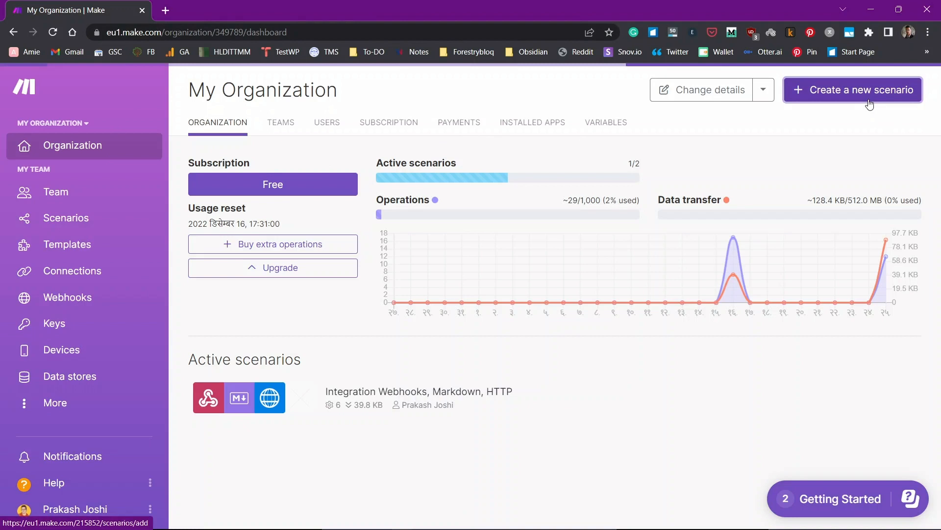
Create a new scenario triggered by a Webhooks Custom mailhook with a saved mailhook address
click(853, 89)
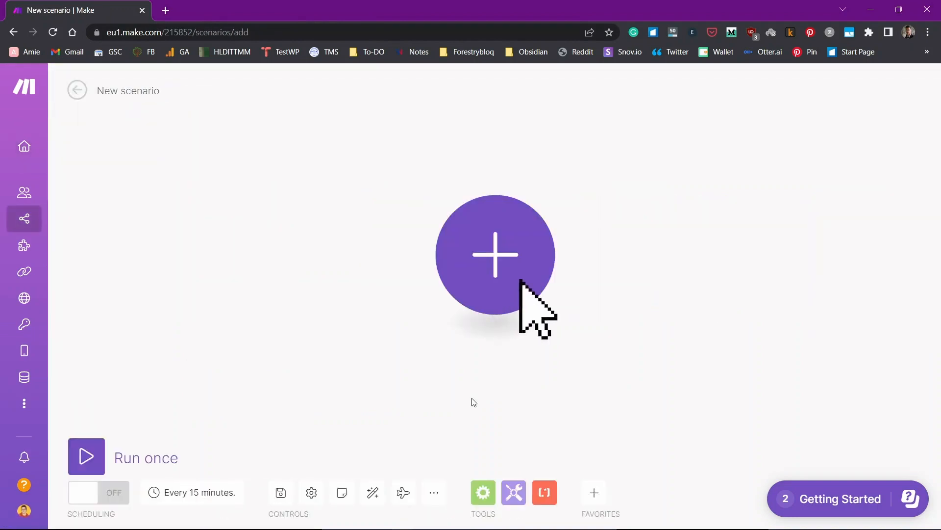
click(495, 255)
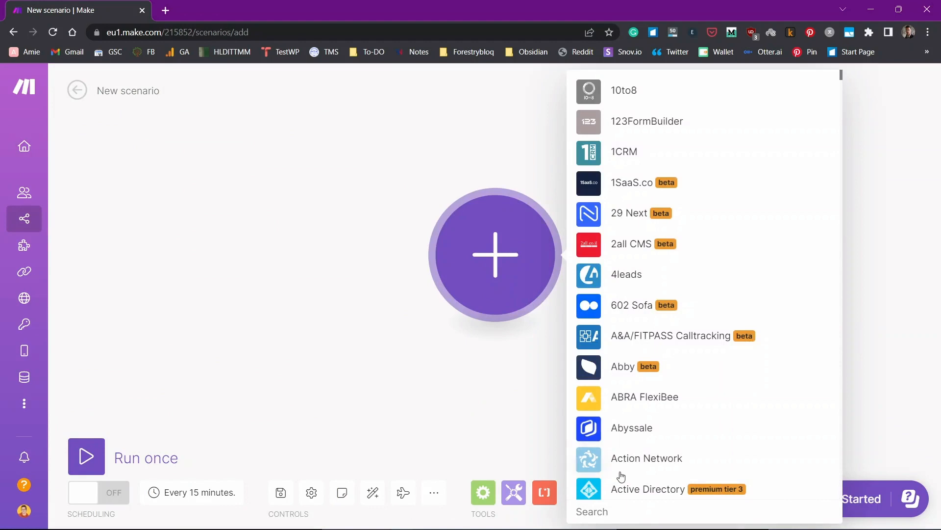
text(webho)
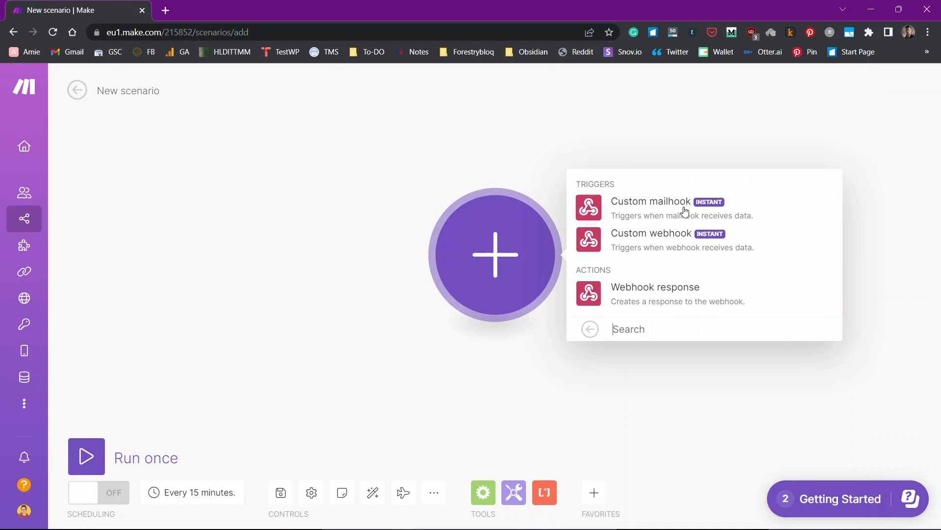
click(651, 201)
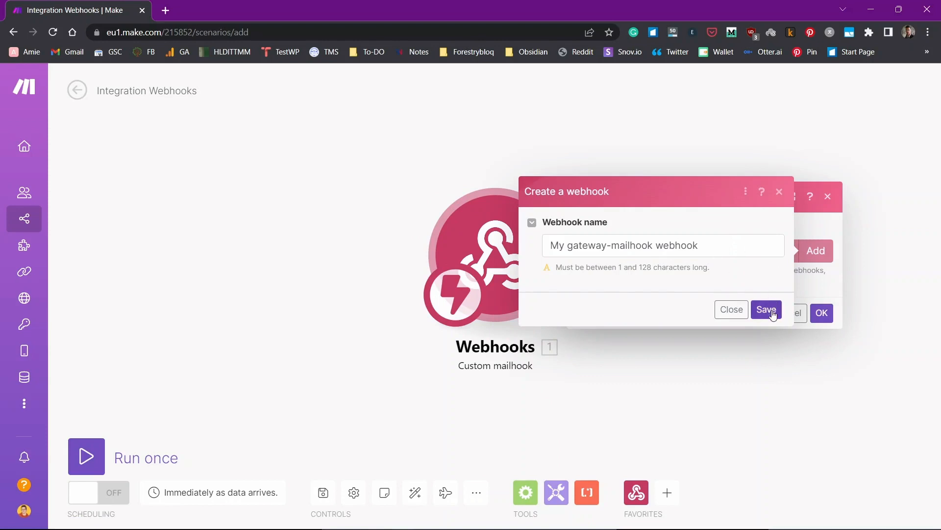
click(767, 309)
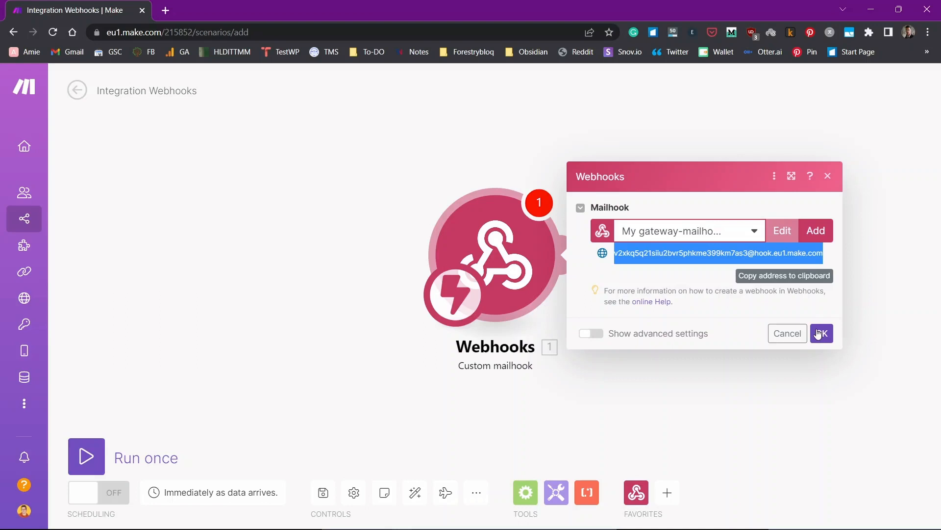
click(822, 334)
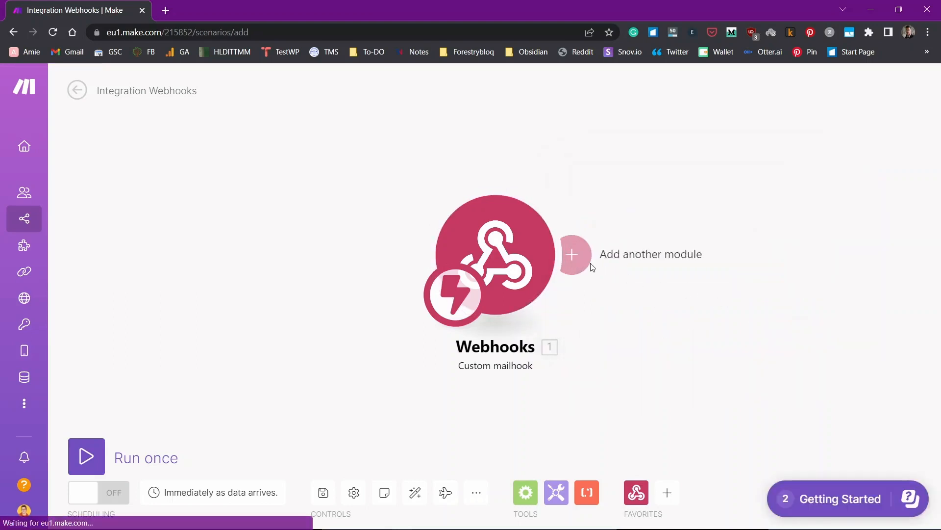
Add a Markdown 'HTML to Markdown' transformer as the second module after the mailhook
click(571, 254)
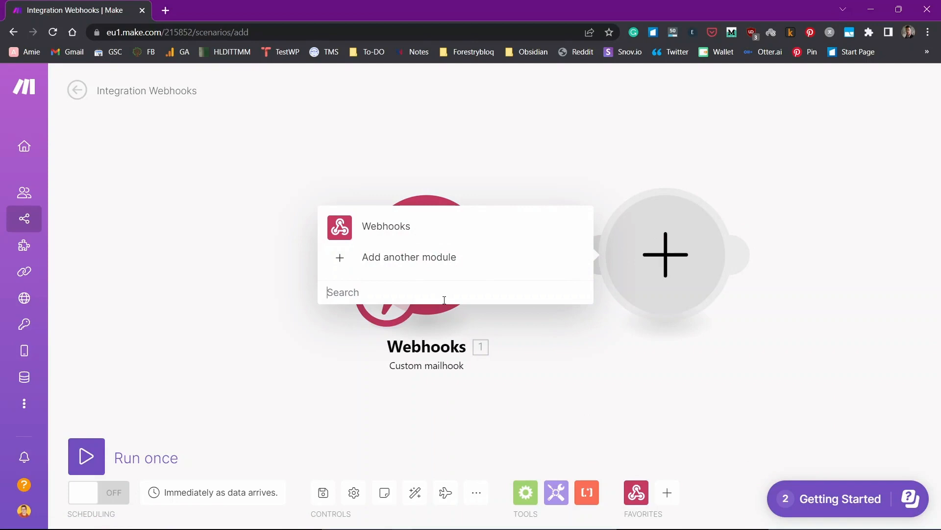
text(markdown)
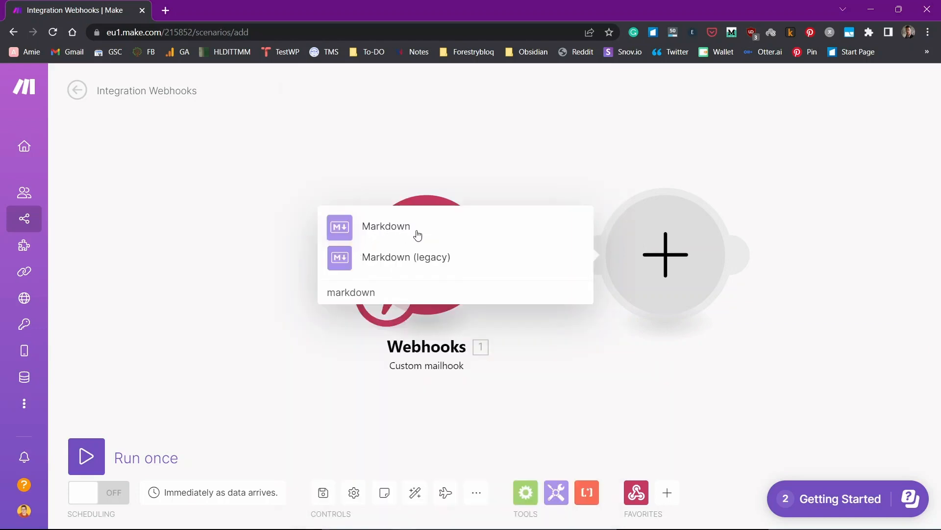
click(386, 227)
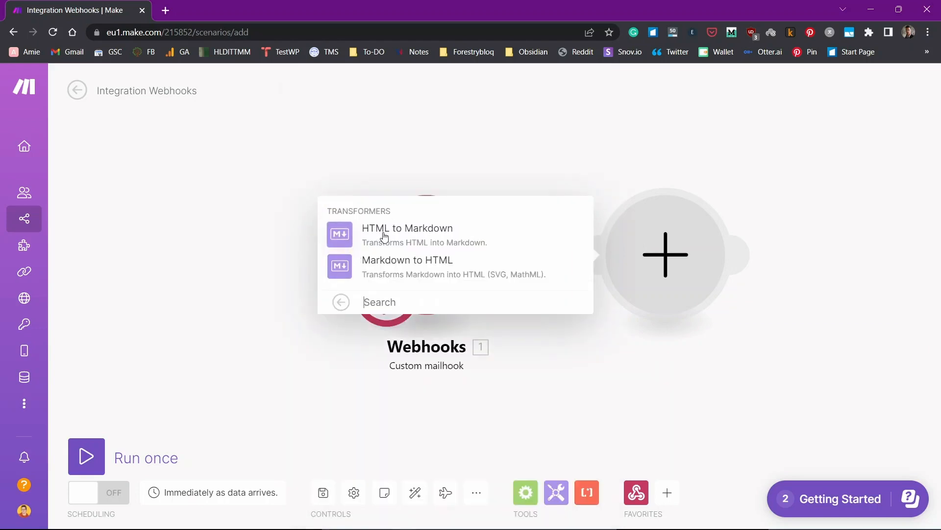
click(407, 266)
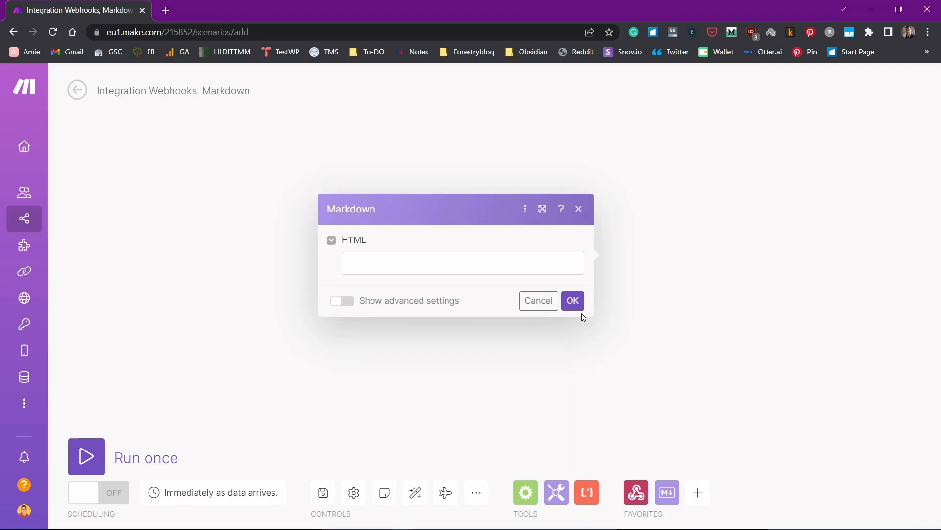
click(572, 301)
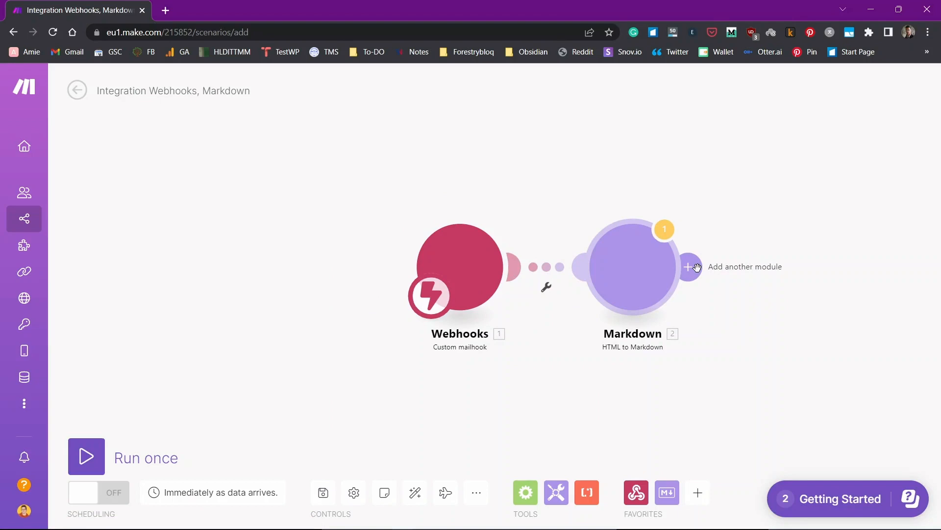
Add an HTTP 'Make a request' module after the Markdown step and begin its URL field
click(689, 267)
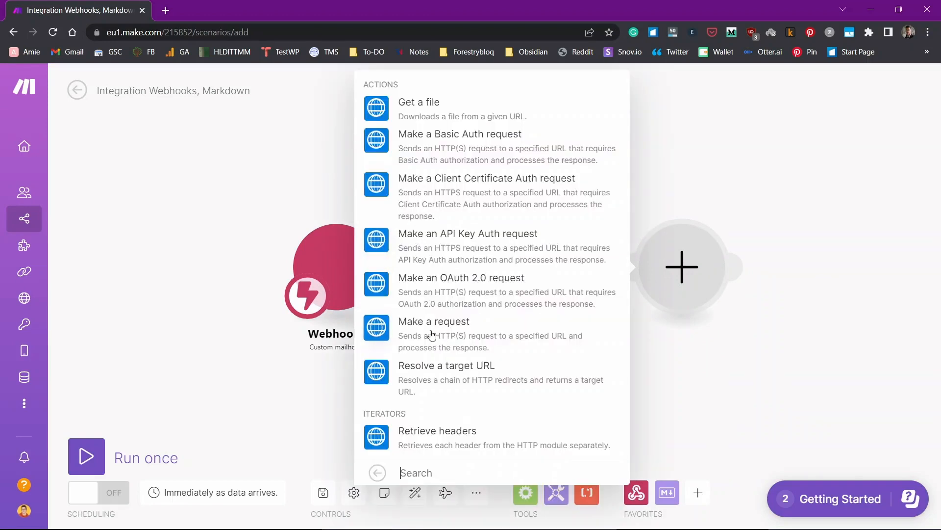
click(433, 321)
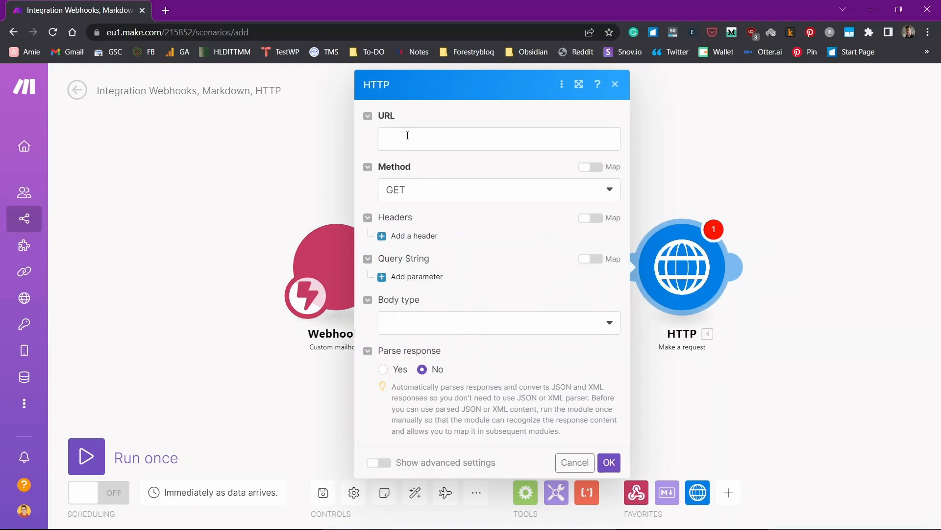
click(498, 138)
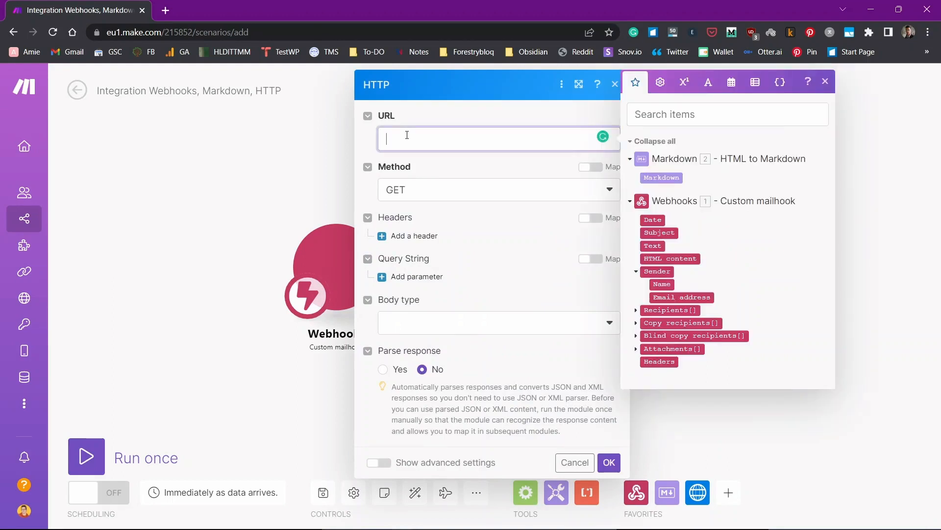
mouse_move(414, 521)
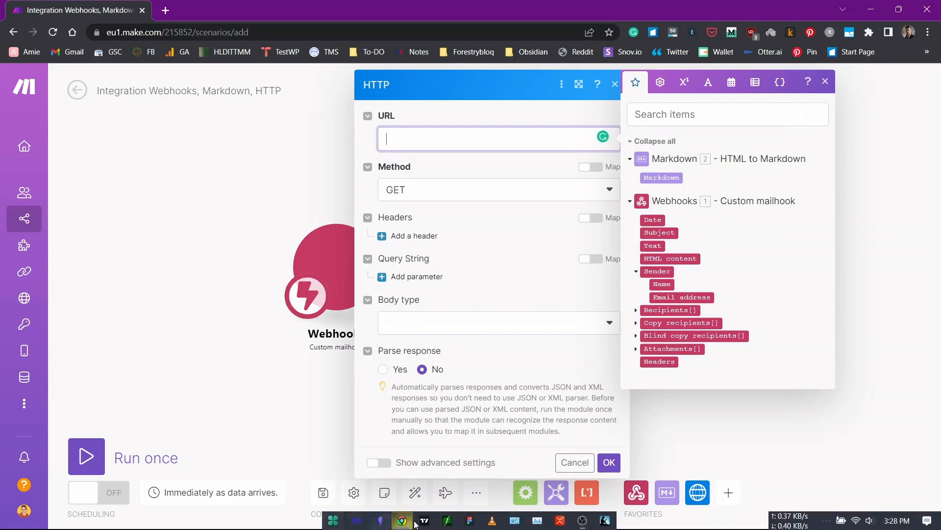
Search Obsidian's community plugins for 'webhook' and install the Obsidian Webhooks plugin
click(378, 519)
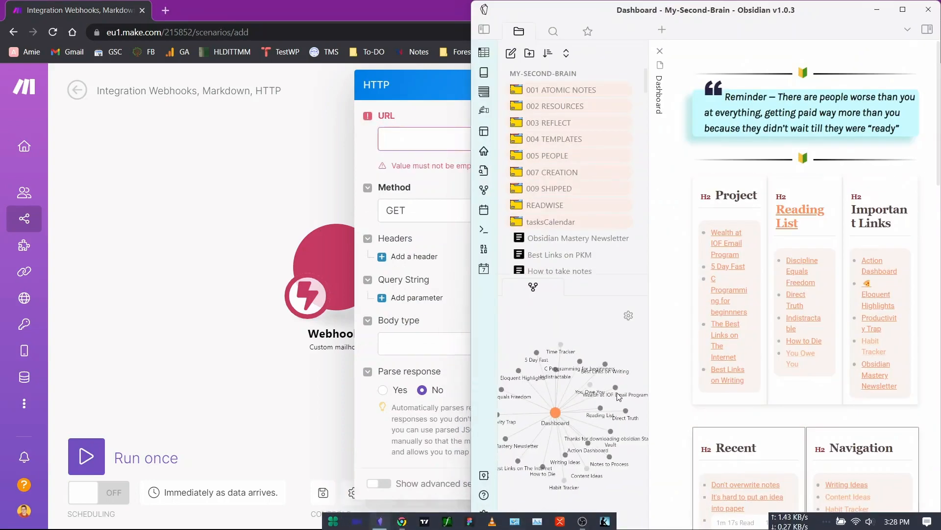
click(483, 515)
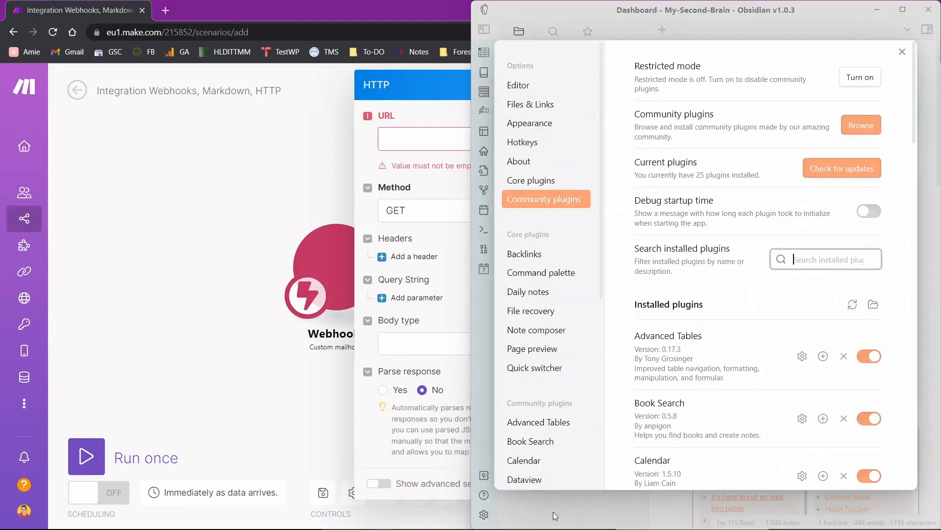
click(860, 124)
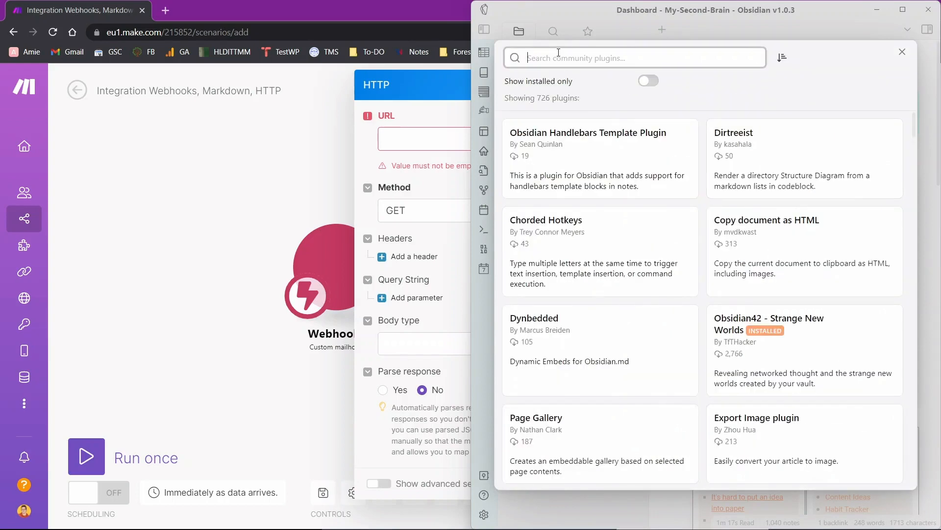
text(webhook)
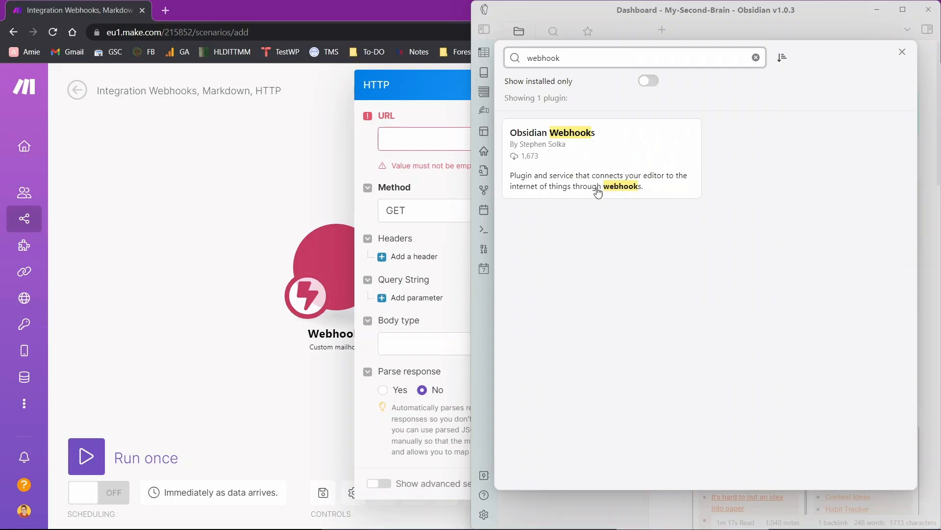
click(601, 156)
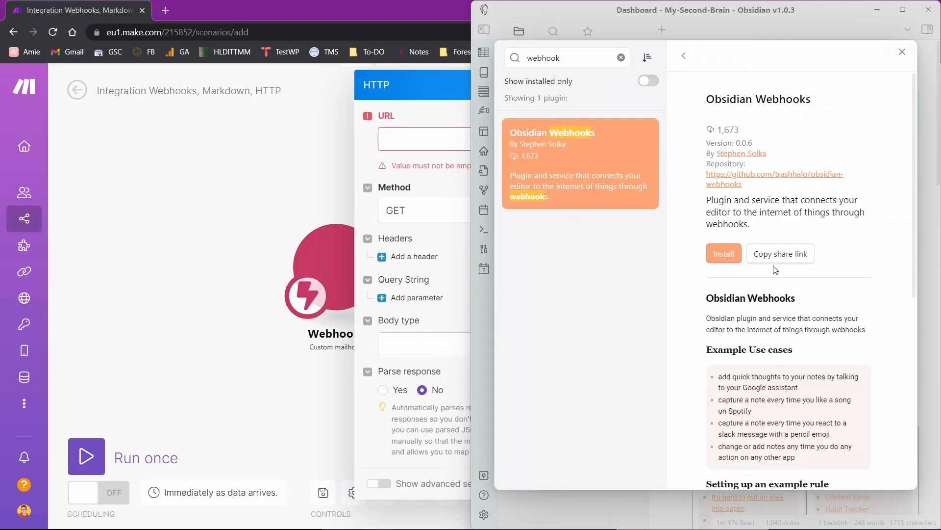
click(723, 253)
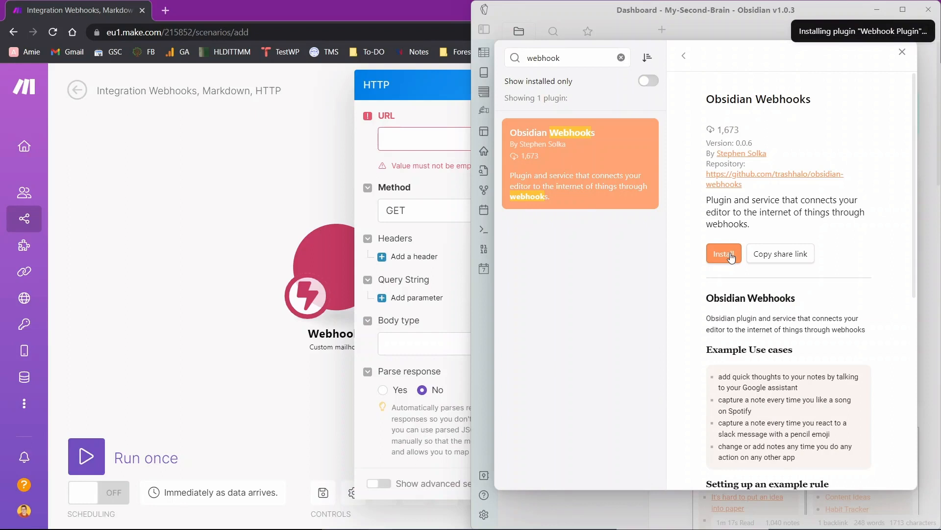
click(723, 253)
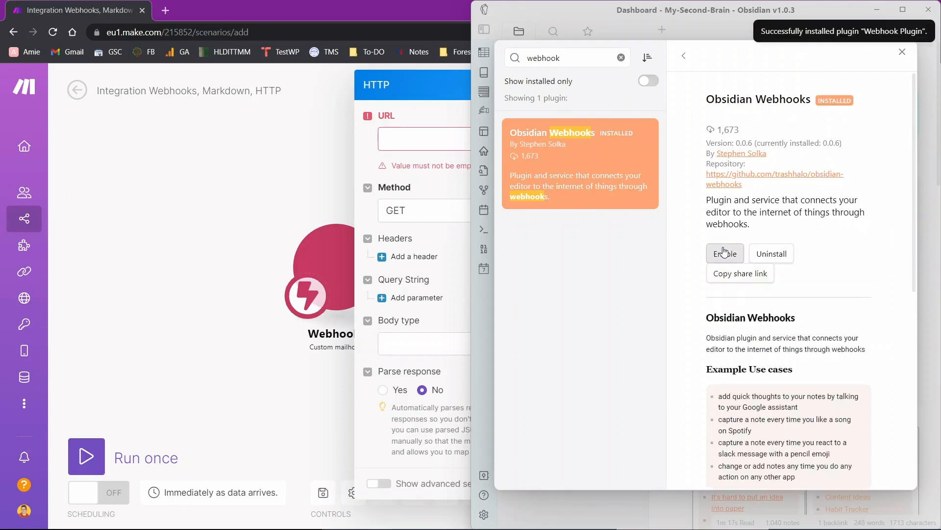
Bring up the webhooks plugin settings and the Obsidian Webhooks site for login tokens
click(724, 253)
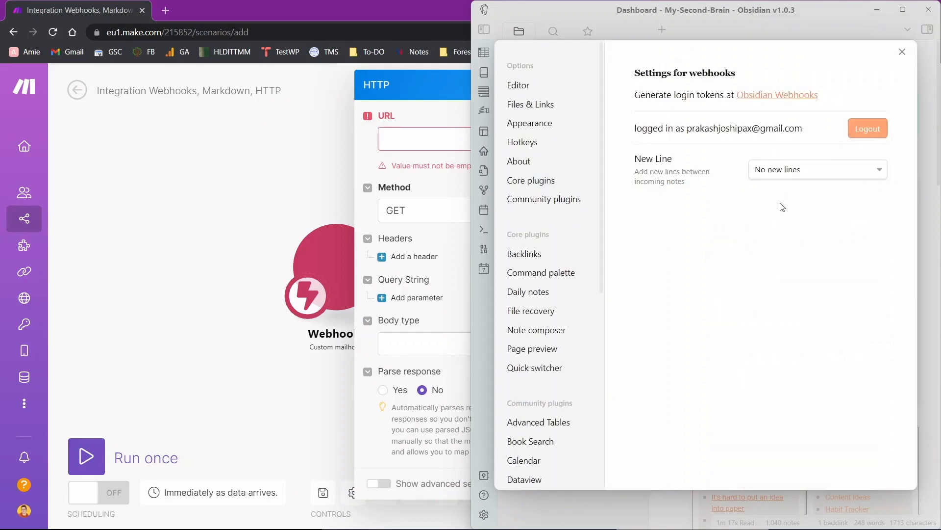
mouse_move(777, 96)
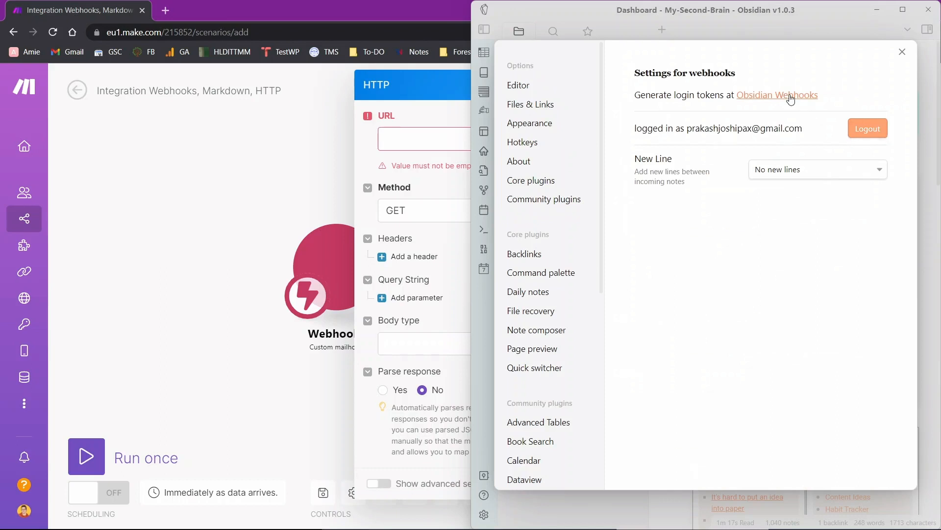
mouse_move(798, 106)
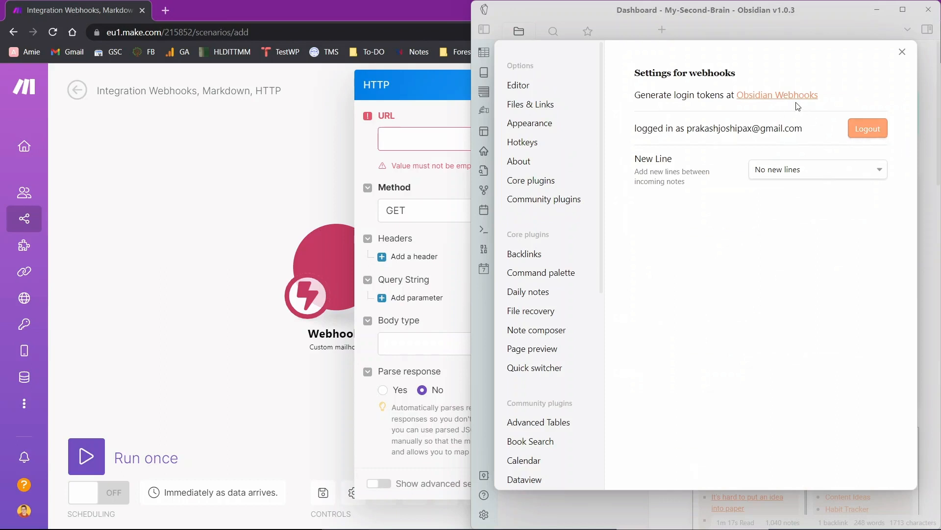
click(777, 95)
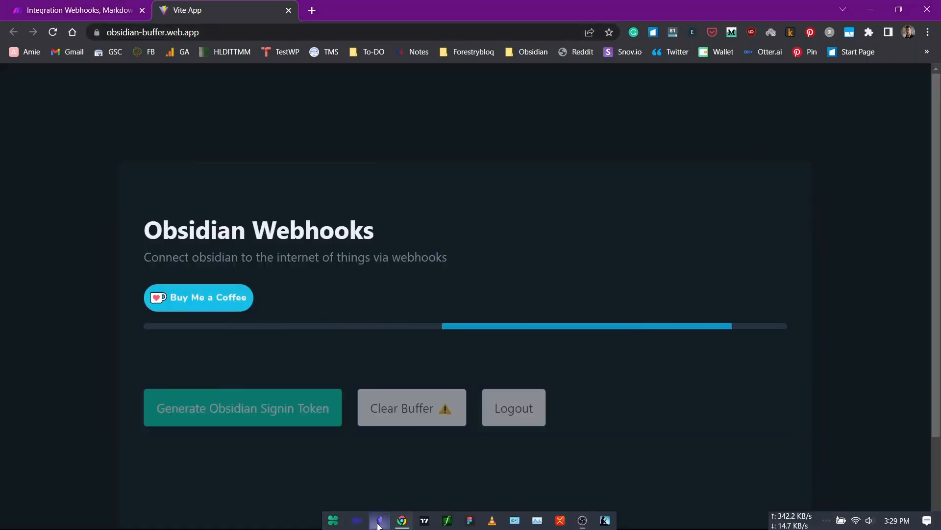
Generate an Obsidian sign-in token and set incoming notes to Linux, Unix or Mac style new lines
click(357, 520)
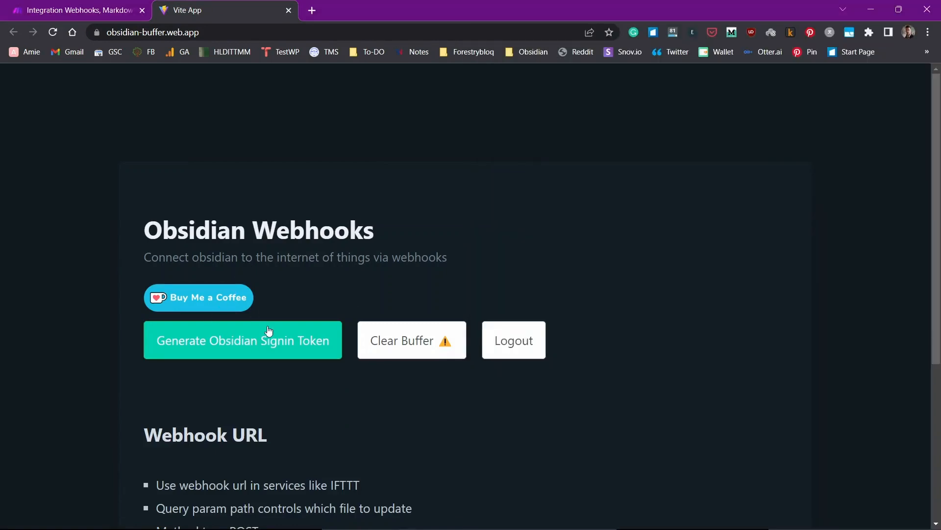
scroll(down, 3)
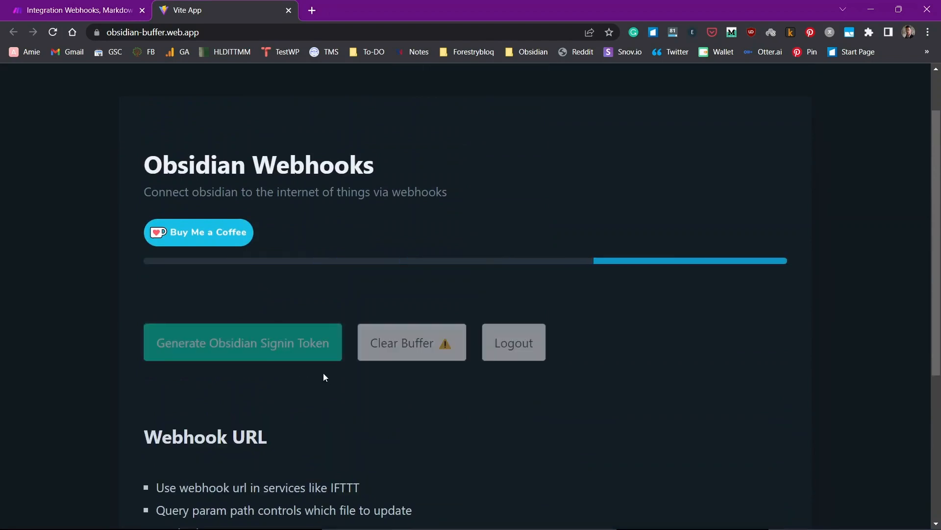
mouse_move(376, 526)
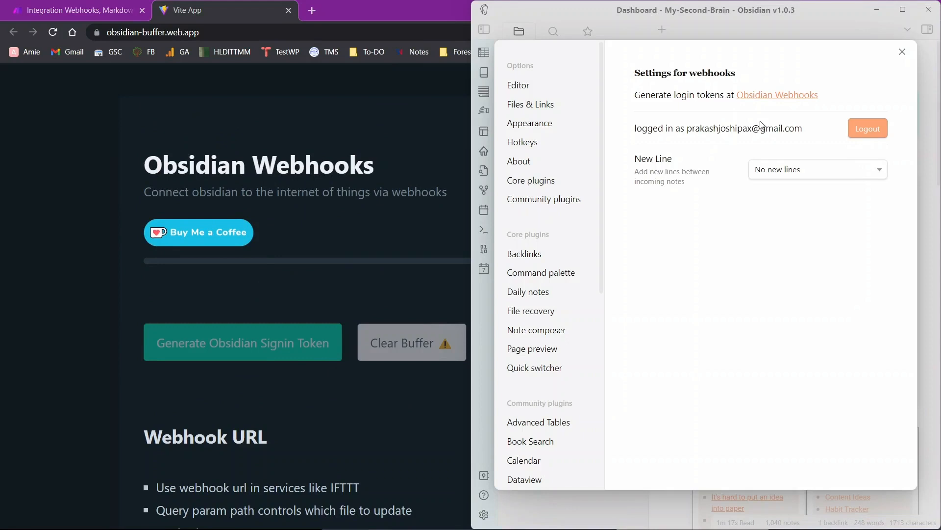
click(242, 342)
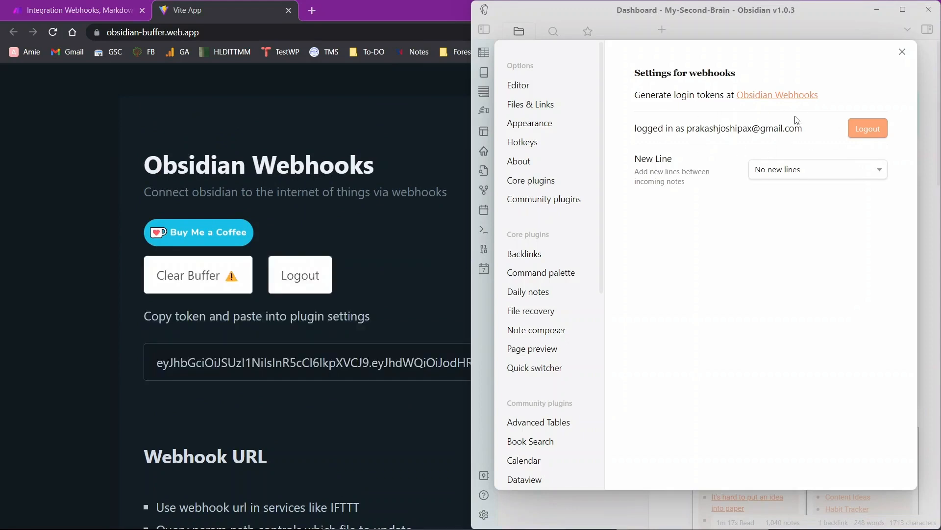
mouse_move(653, 117)
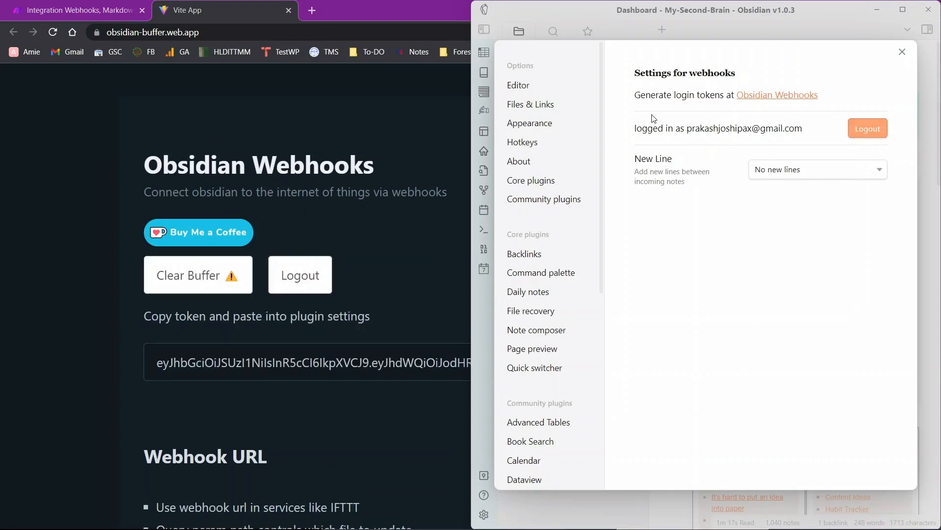
click(817, 168)
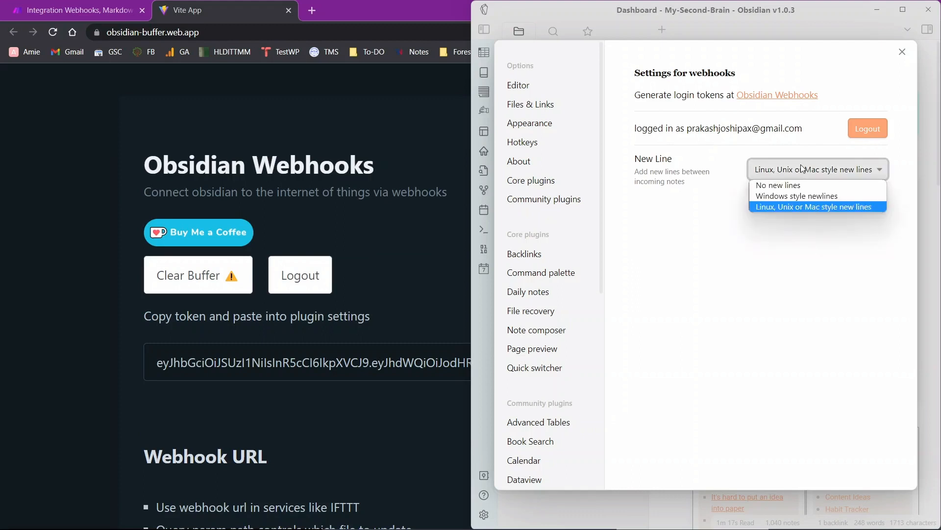
mouse_move(776, 210)
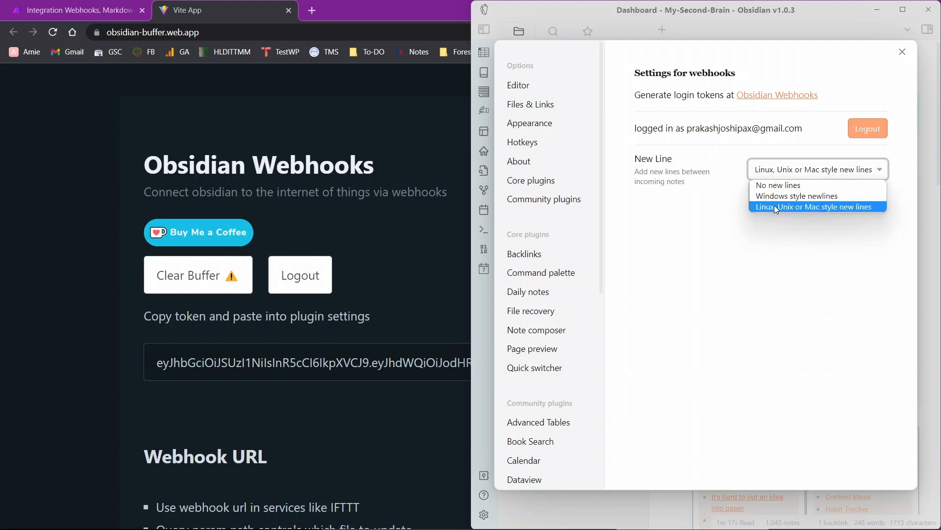
click(814, 207)
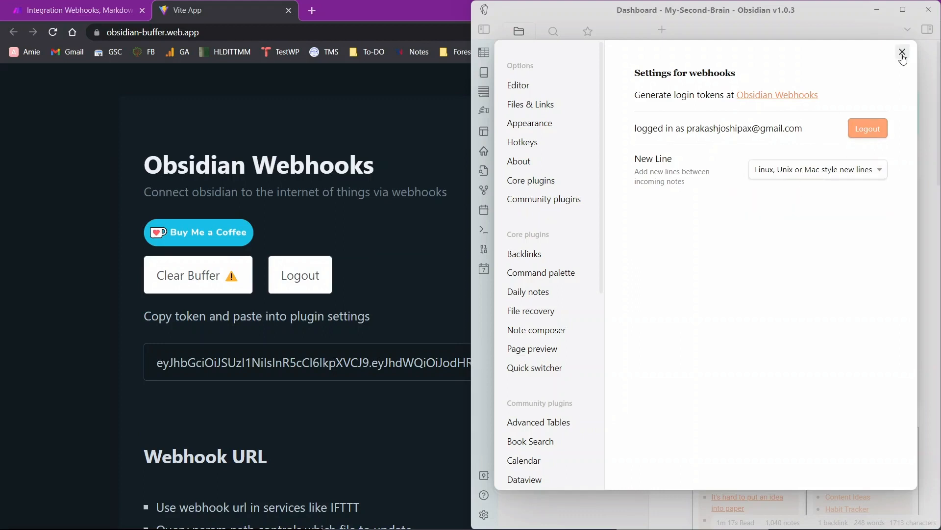
mouse_move(832, 192)
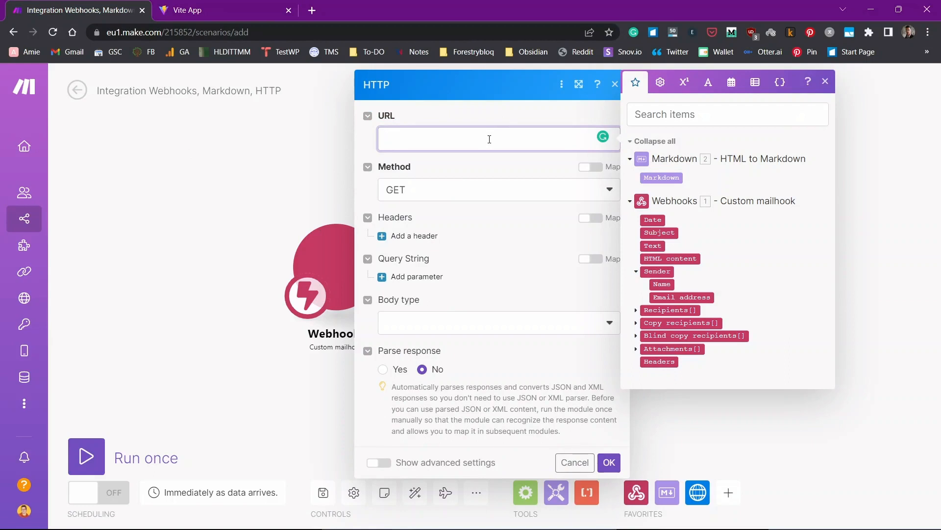
Enter the obsidian-buffer cloudfunctions webhook URL and point its path to test/Email
text(https://us-central1-obsidian-buffer.cloudfunctions.net/webhook/1ac31ff343d78d79061c2a210a5b71dd0925ee03c2fabbc9?path=test/spotify.md)
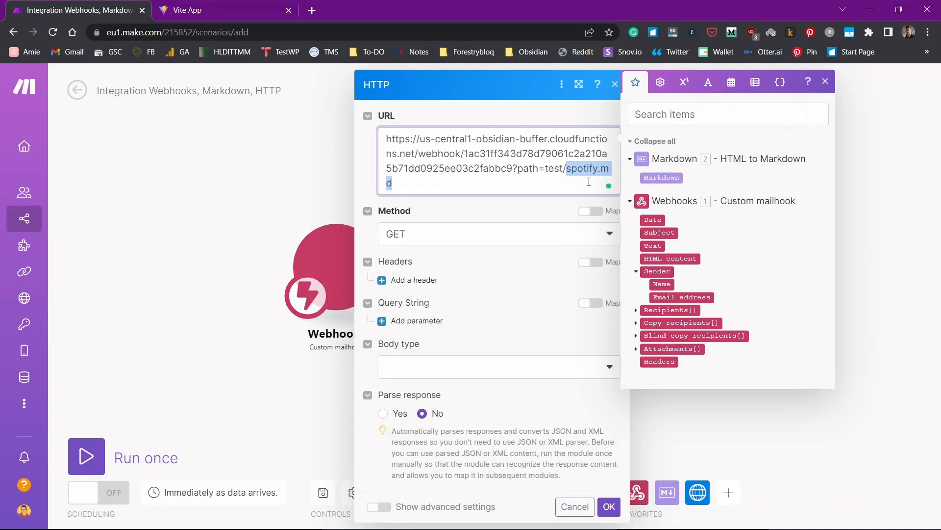
text(Email)
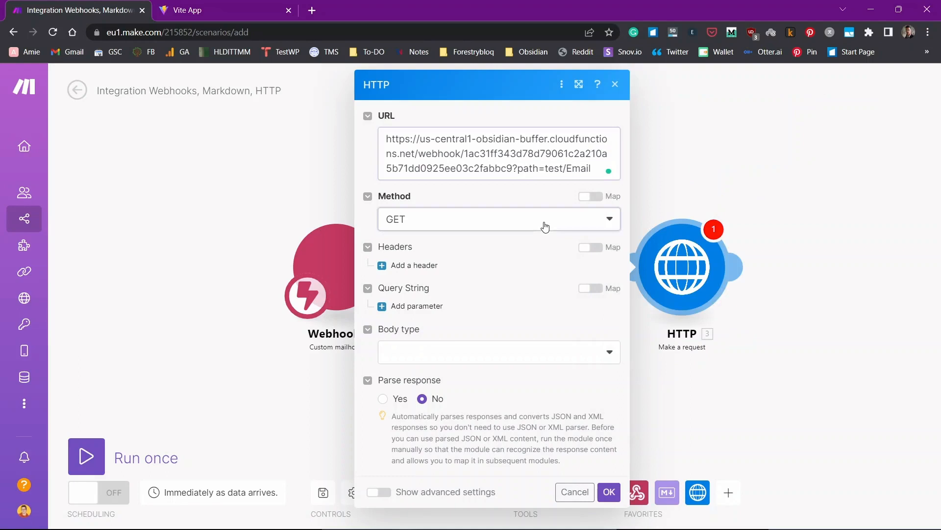
Make the request a POST with text/plain raw body mapping the email Subject and sender Name, and save it
click(498, 219)
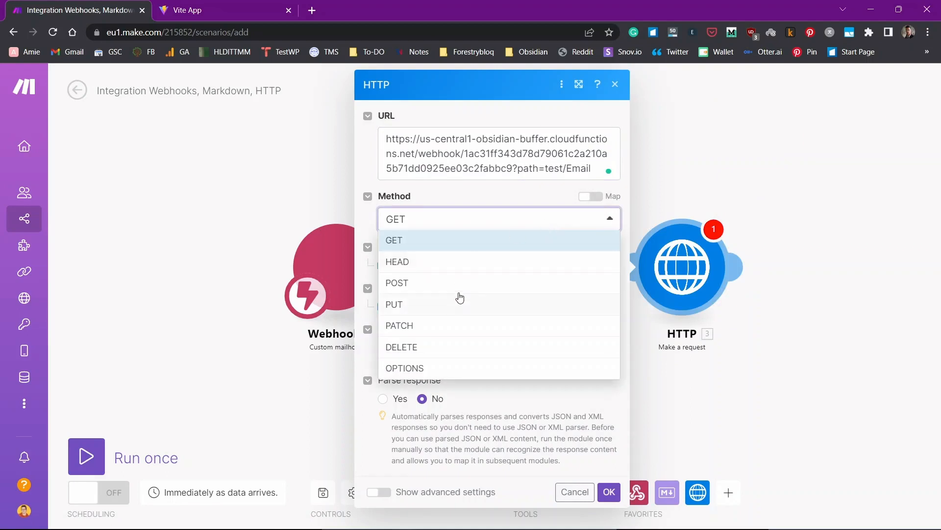
click(397, 282)
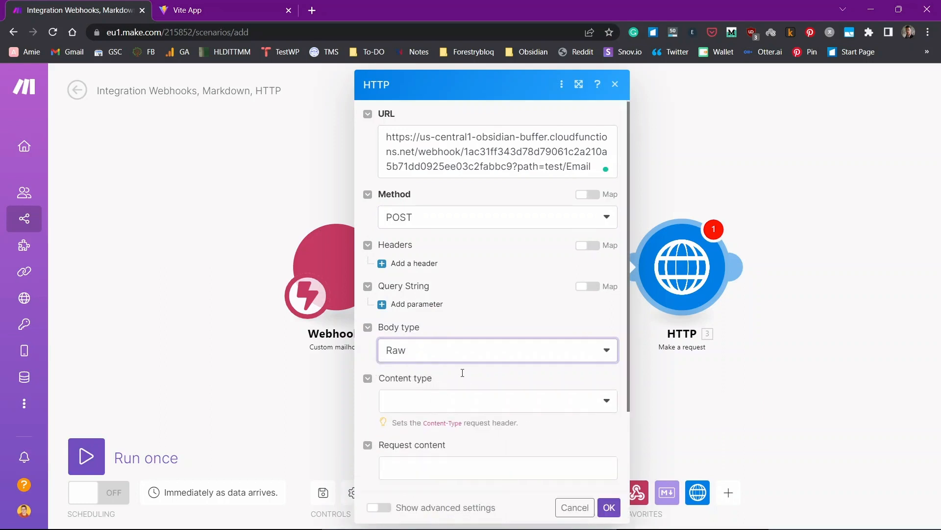
click(496, 400)
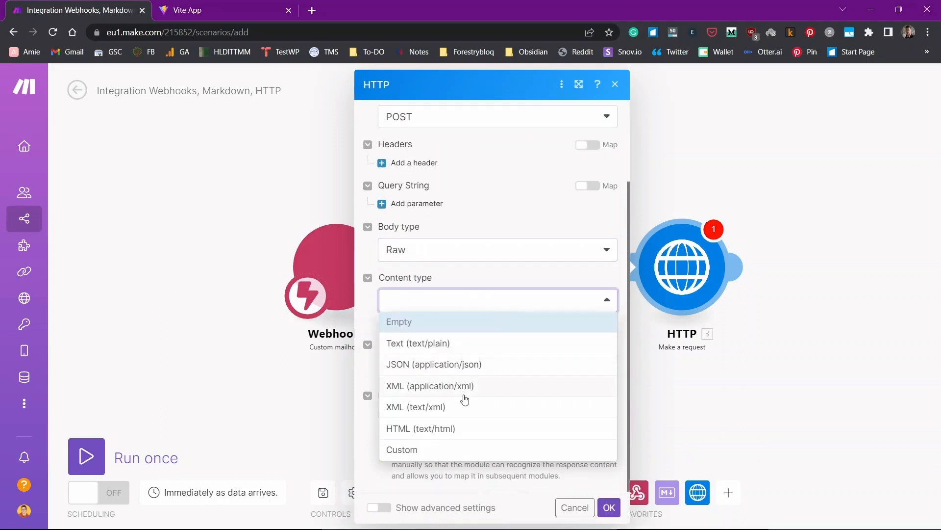
click(417, 343)
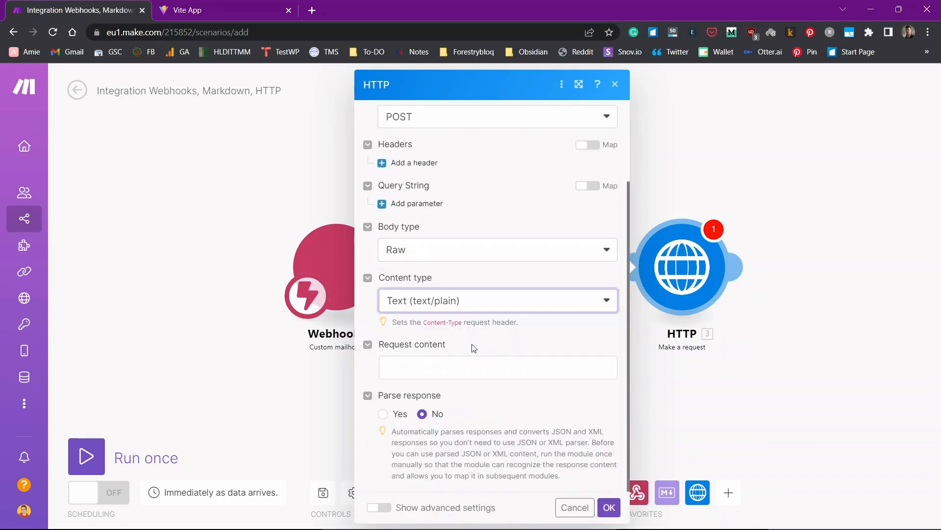
click(498, 367)
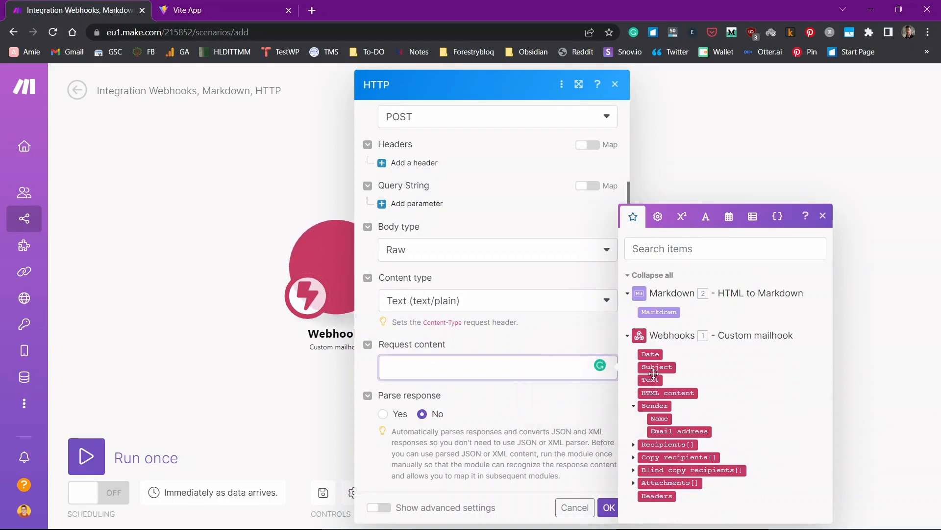
click(656, 367)
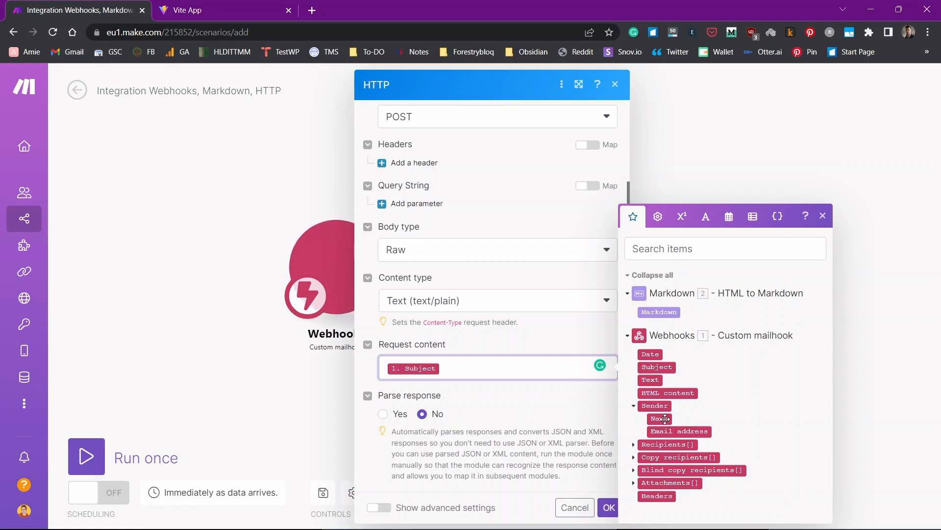
click(659, 418)
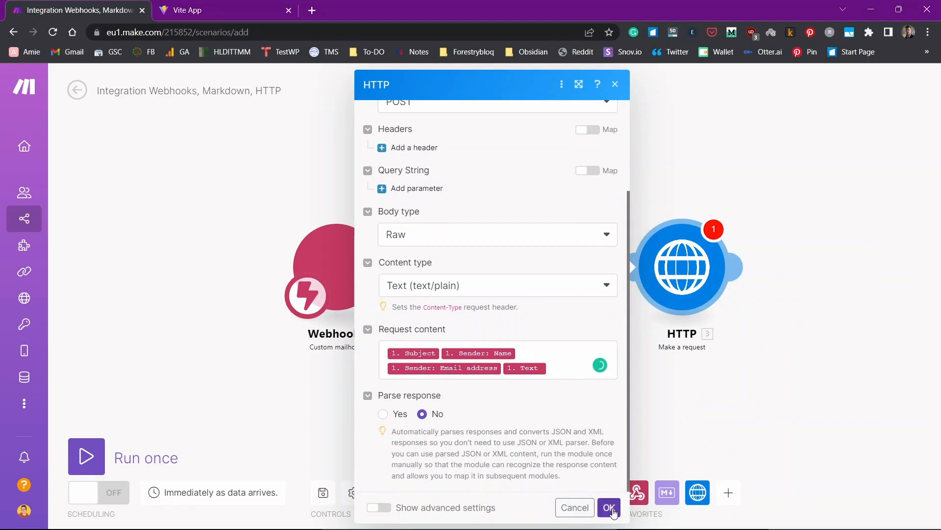
click(608, 507)
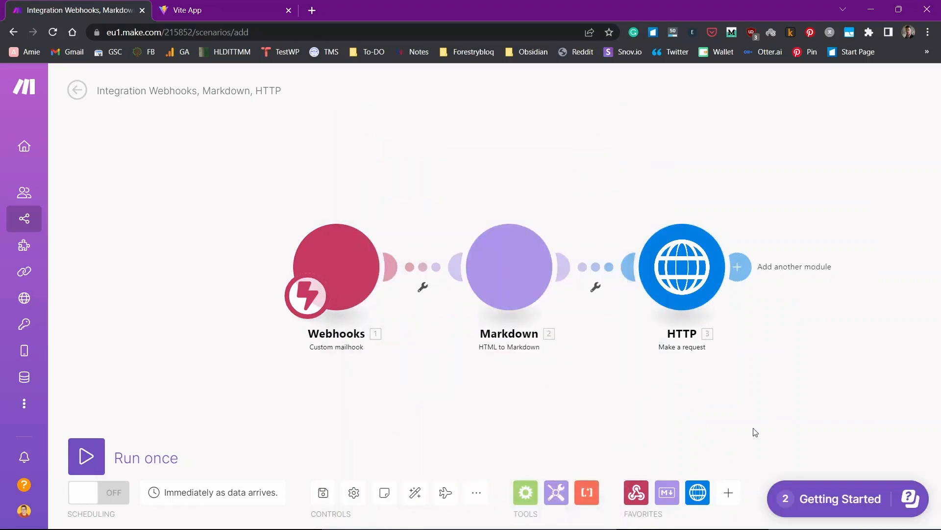
mouse_move(546, 438)
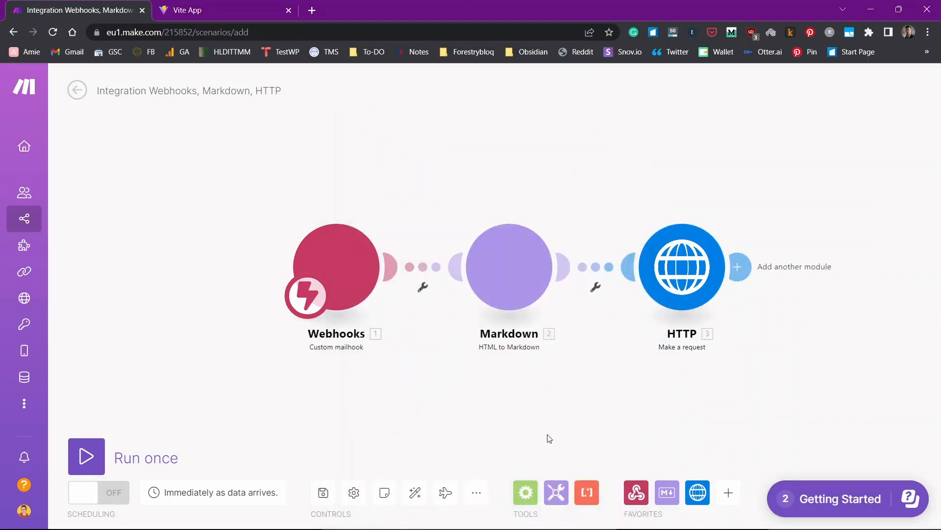
Turn scheduling ON and run the scenario once so it waits for incoming mail
click(98, 491)
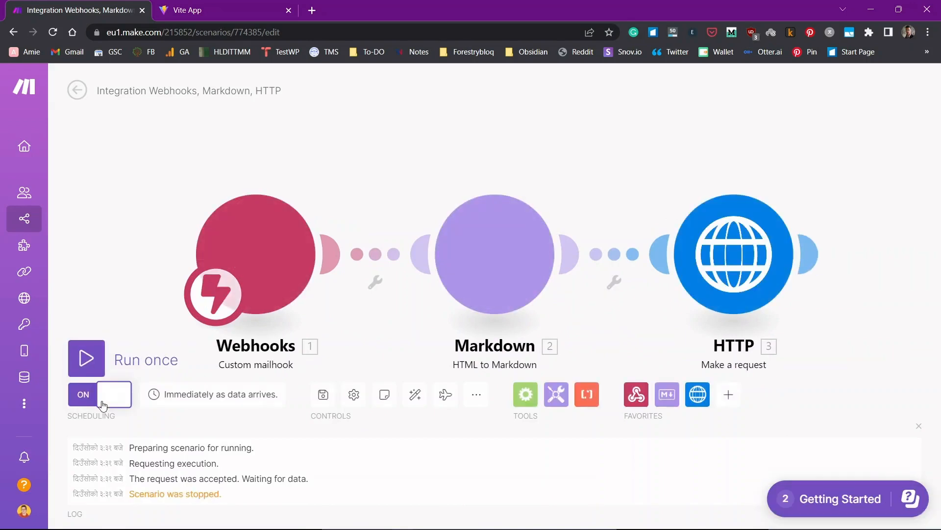
click(86, 358)
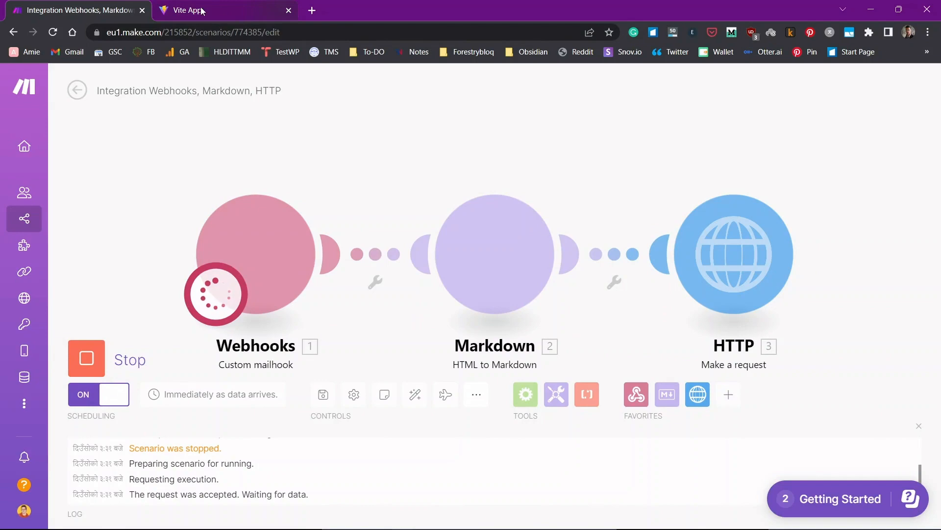
text(f)
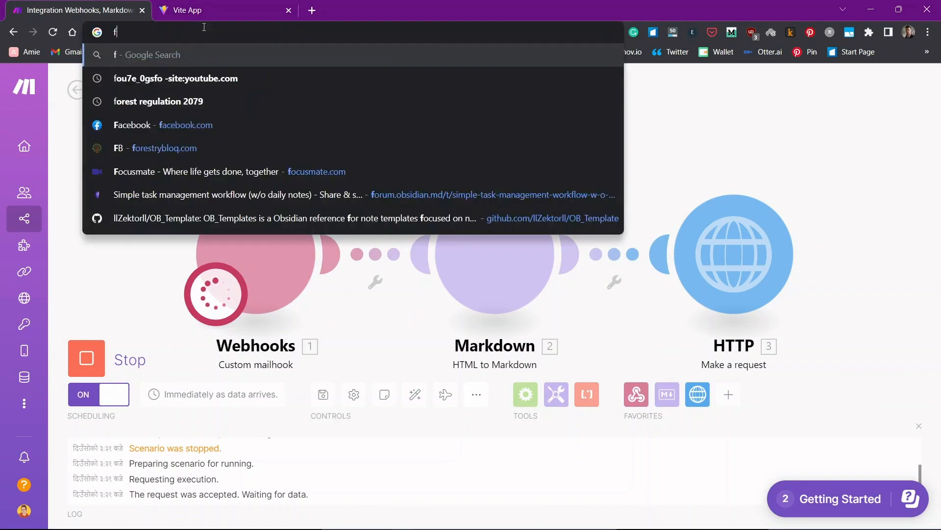
In Gmail, start a forward of the 'Can You Be Grateful Even For This?' email
text(gmail.com)
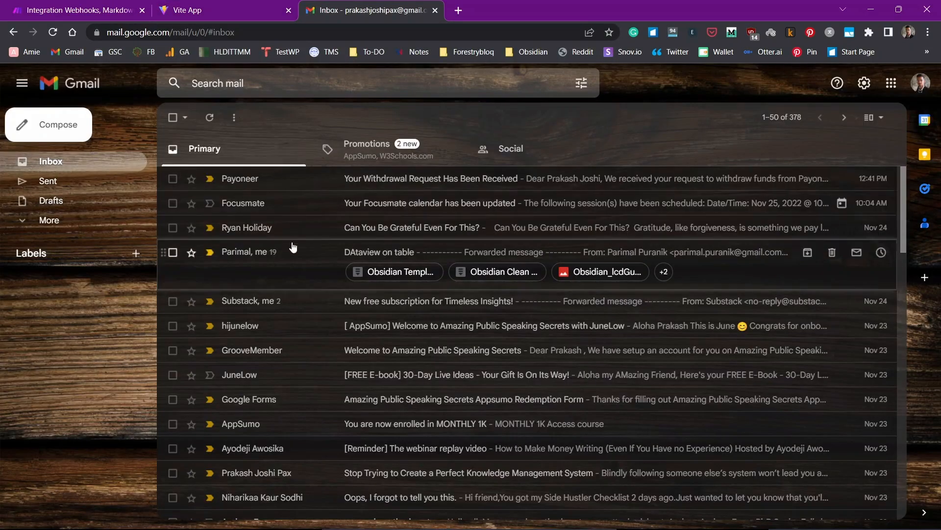
click(413, 226)
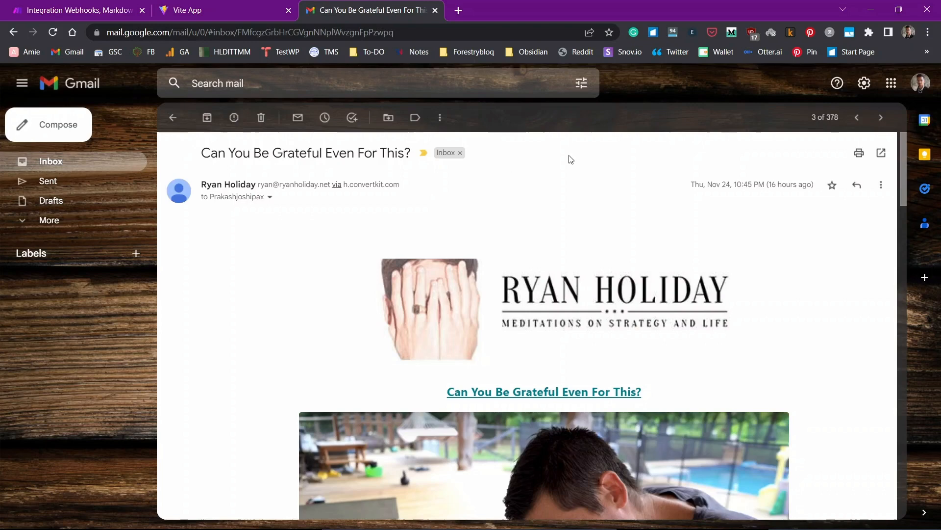
click(881, 185)
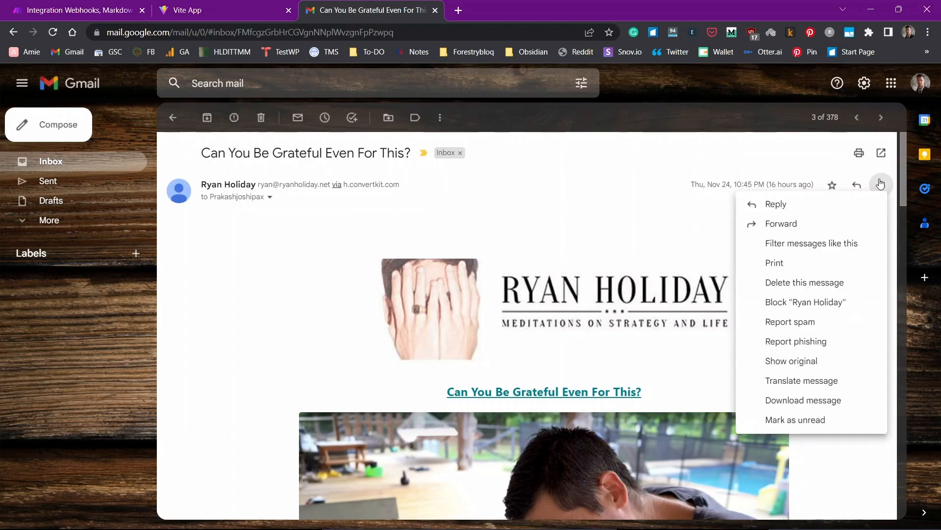
mouse_move(820, 224)
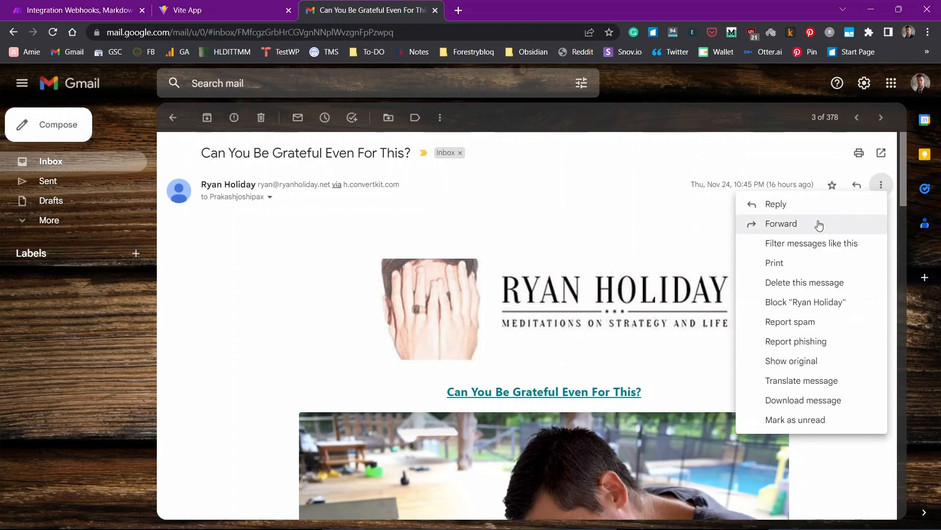
click(781, 224)
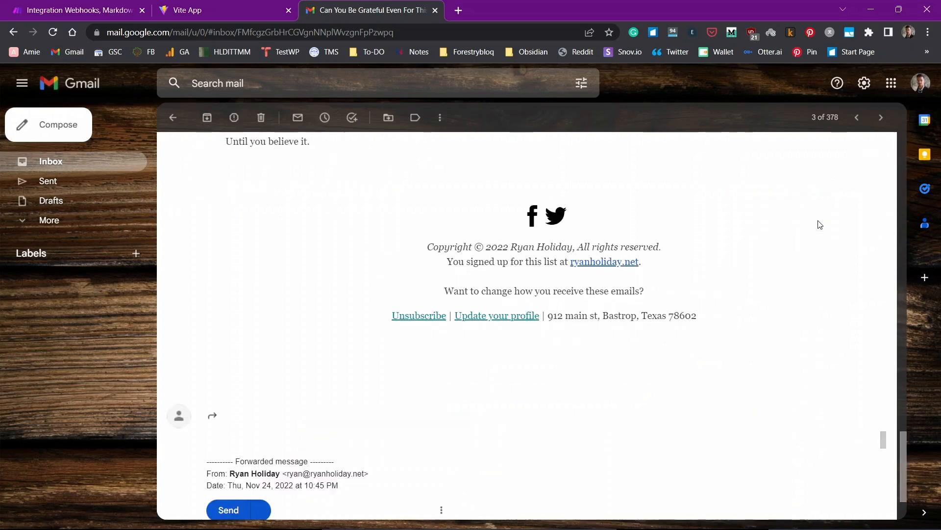
Insert the Make mailhook address as the forward's recipient and return to Make
click(212, 415)
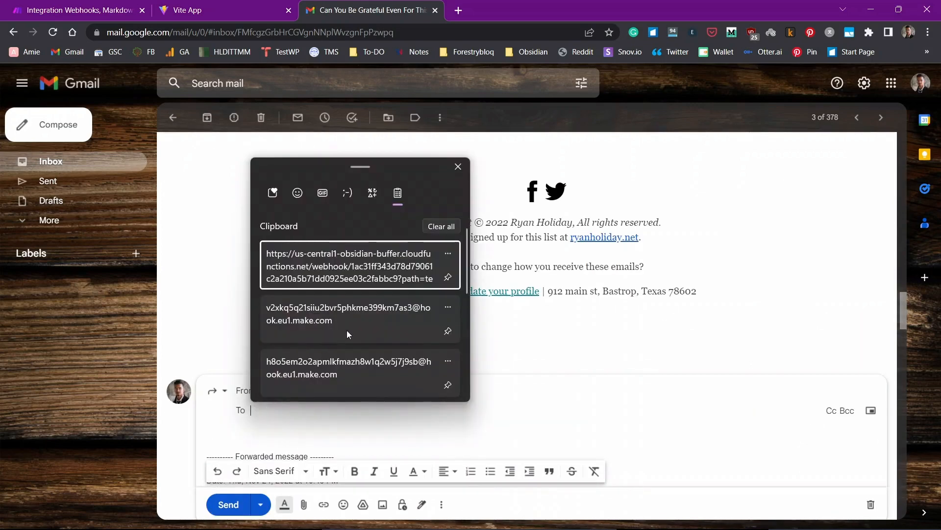
click(347, 314)
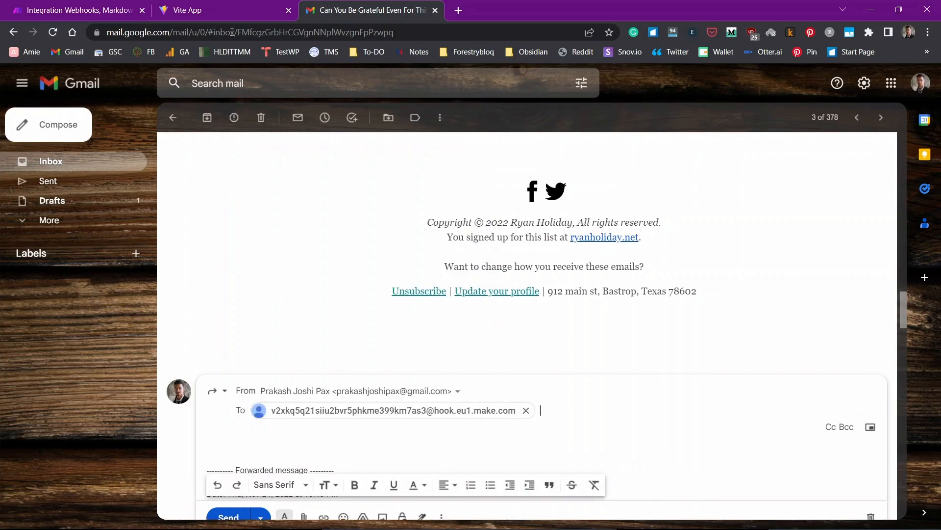
click(75, 10)
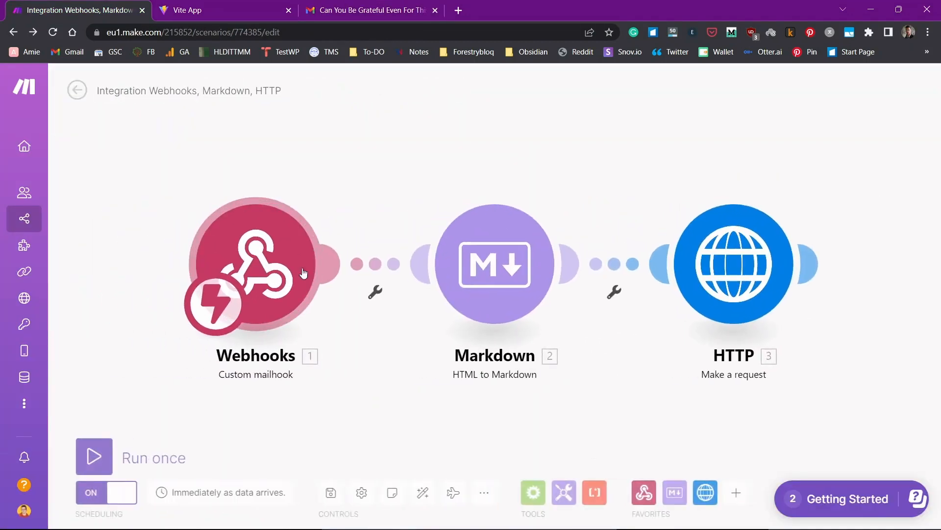
Open the Webhooks trigger to check its mailhook address against the recipient
click(255, 264)
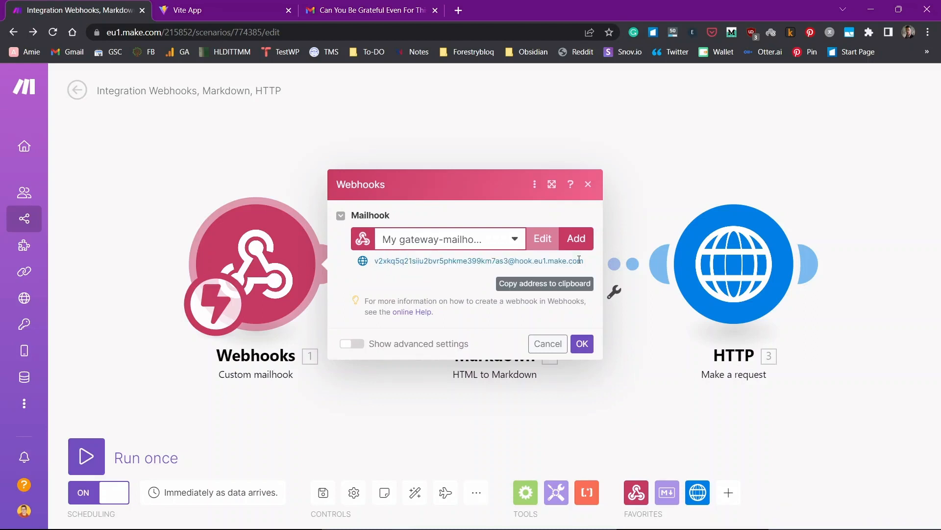
mouse_move(260, 191)
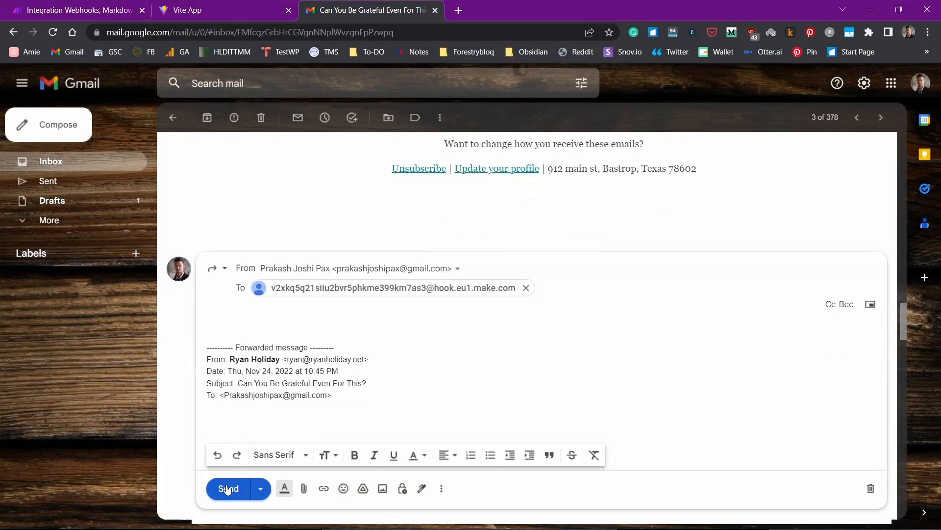
Send the forward to the mailhook address and return to the Make scenario
click(229, 489)
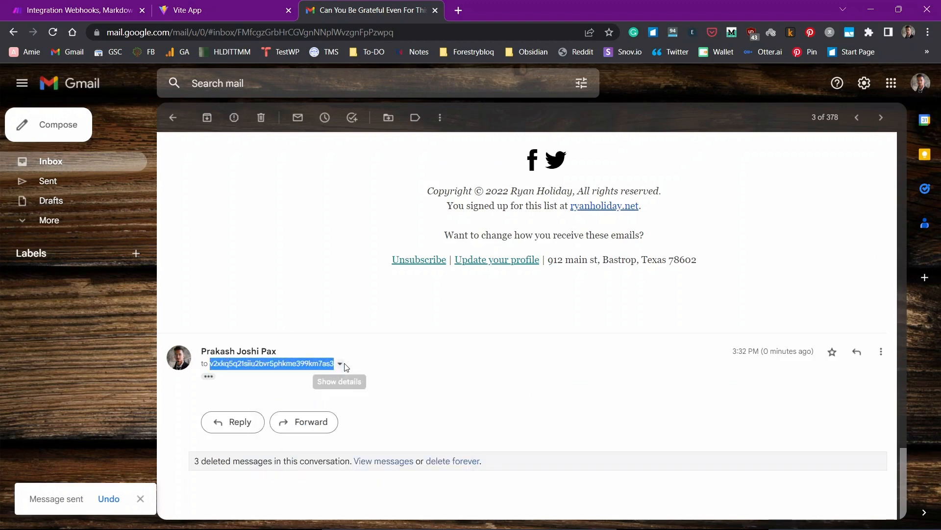
click(78, 10)
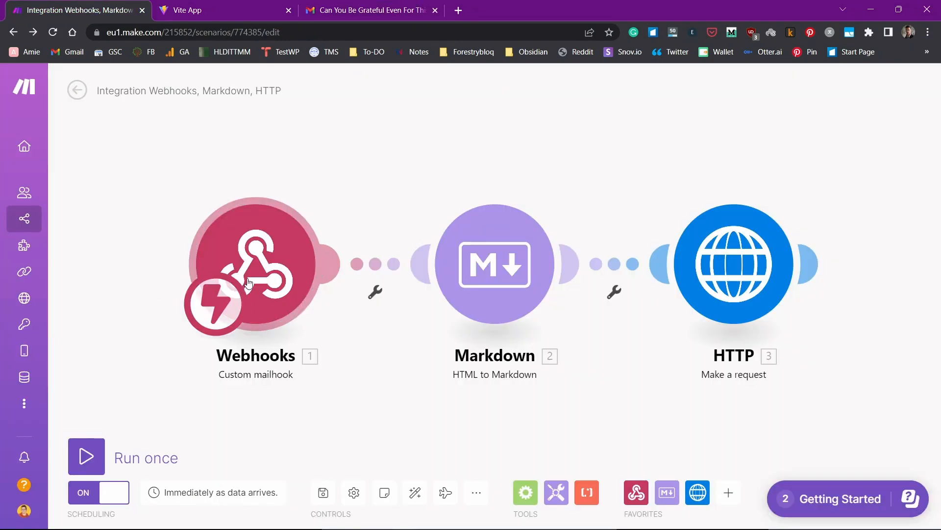
mouse_move(549, 274)
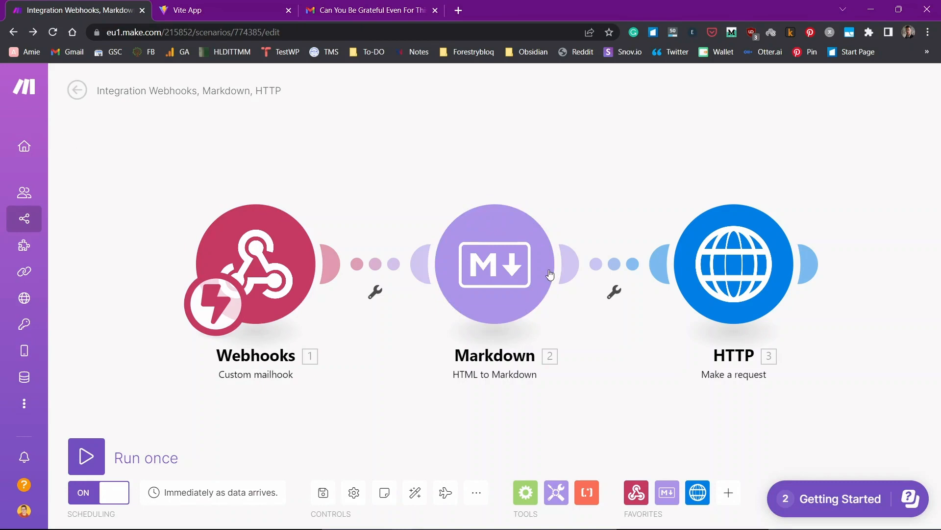
mouse_move(834, 347)
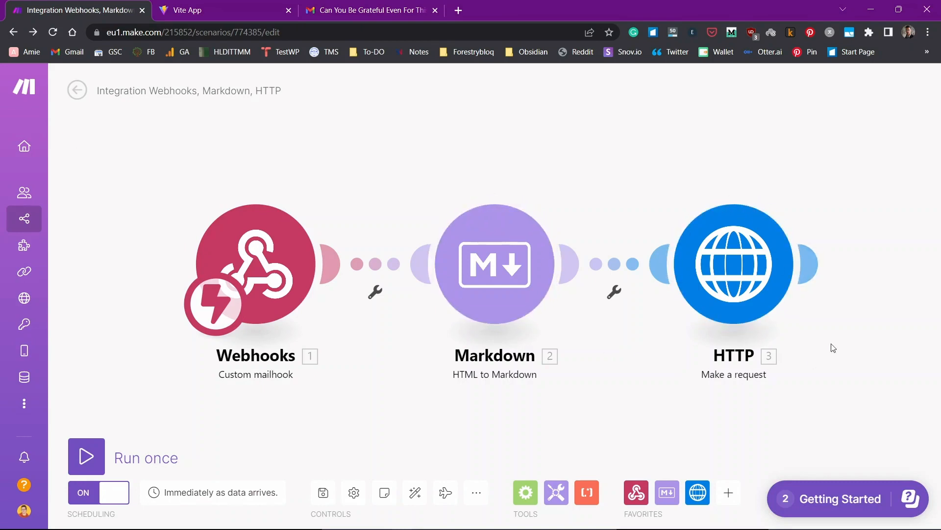
mouse_move(698, 329)
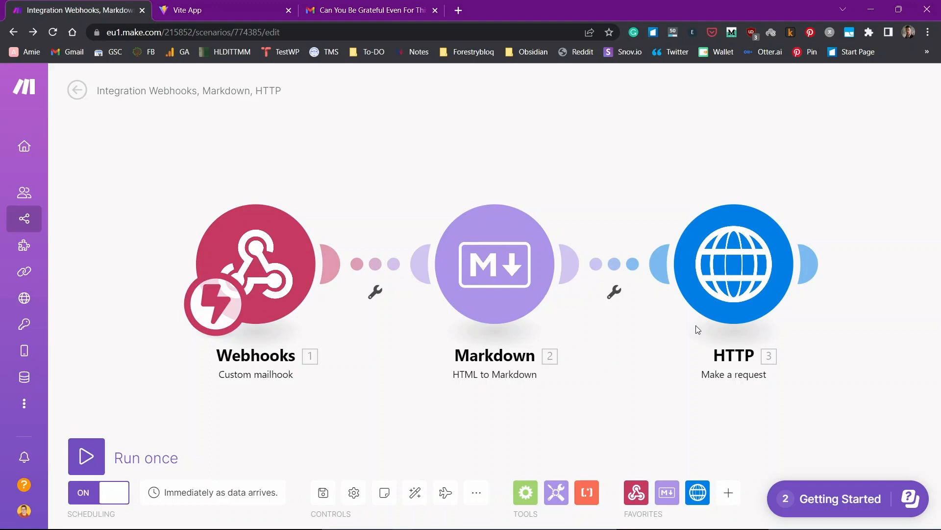
mouse_move(119, 388)
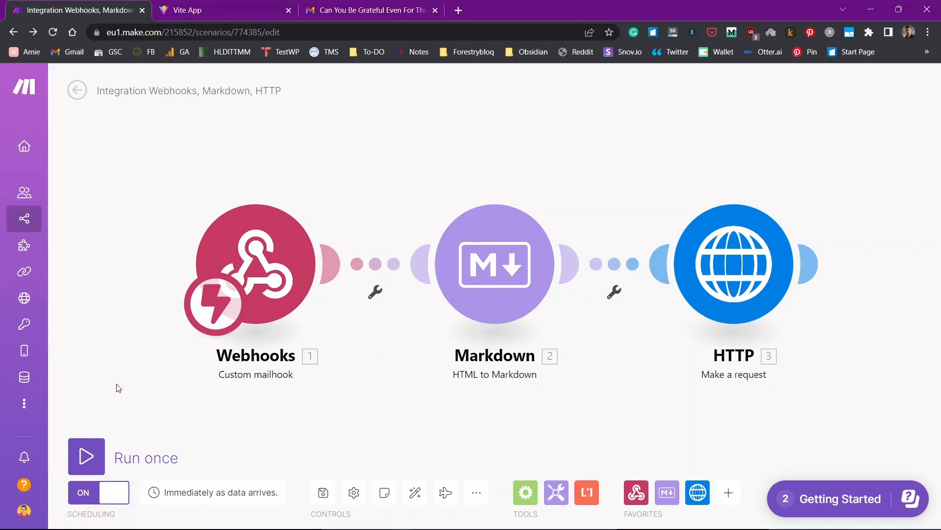
Run the scenario once so the forwarded email flows through Webhooks, Markdown and HTTP
click(86, 456)
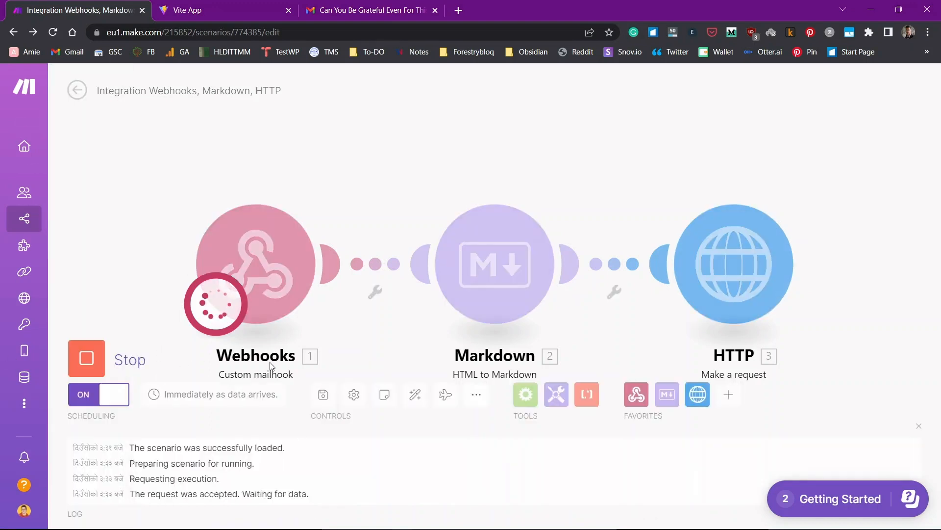
mouse_move(471, 159)
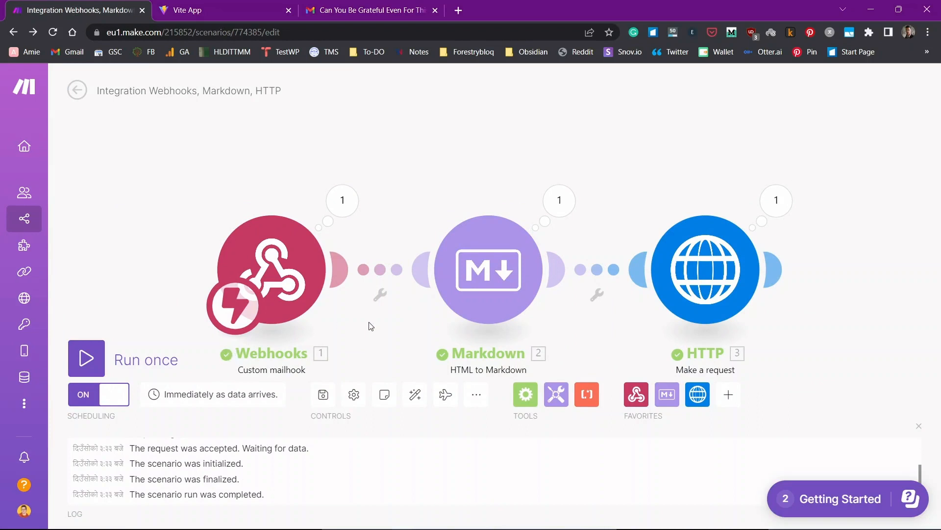
mouse_move(935, 255)
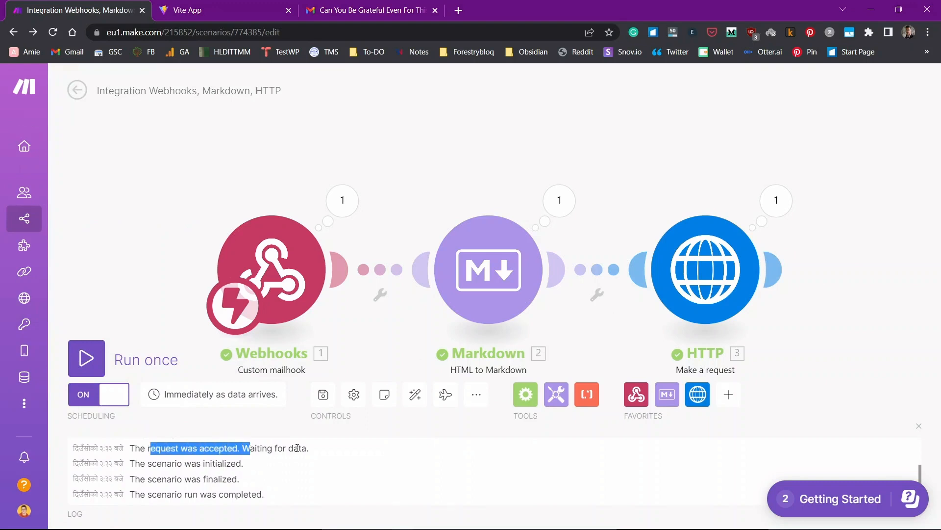
click(24, 218)
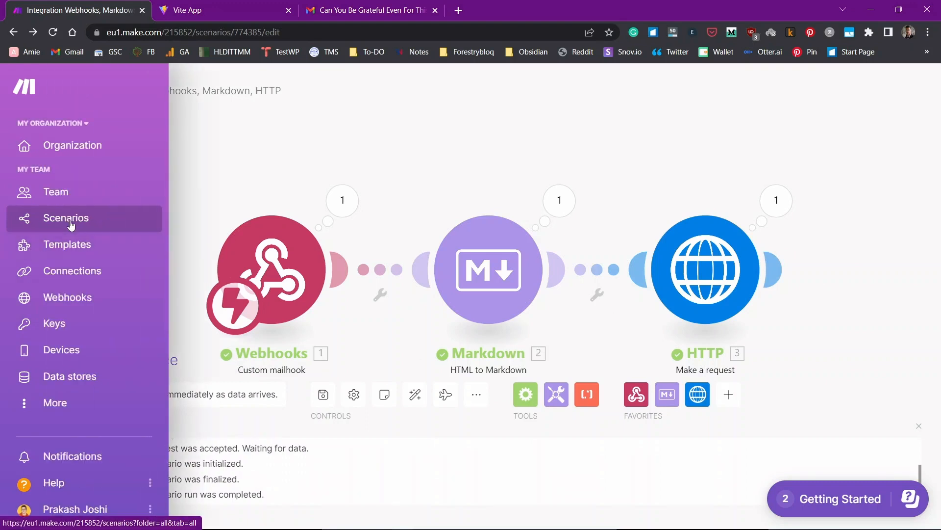
Show the Integration Webhooks, Markdown, HTTP scenario's history with its successful run
click(65, 218)
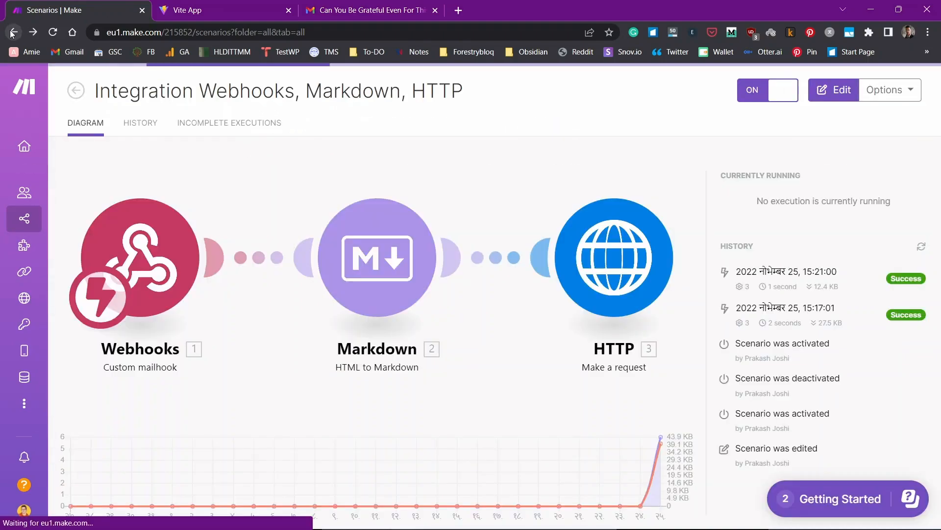
click(833, 90)
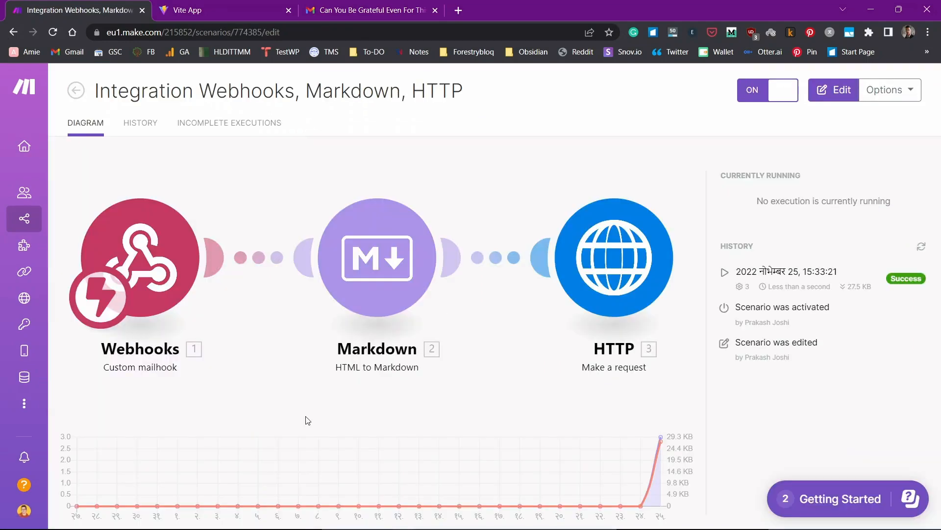
mouse_move(140, 123)
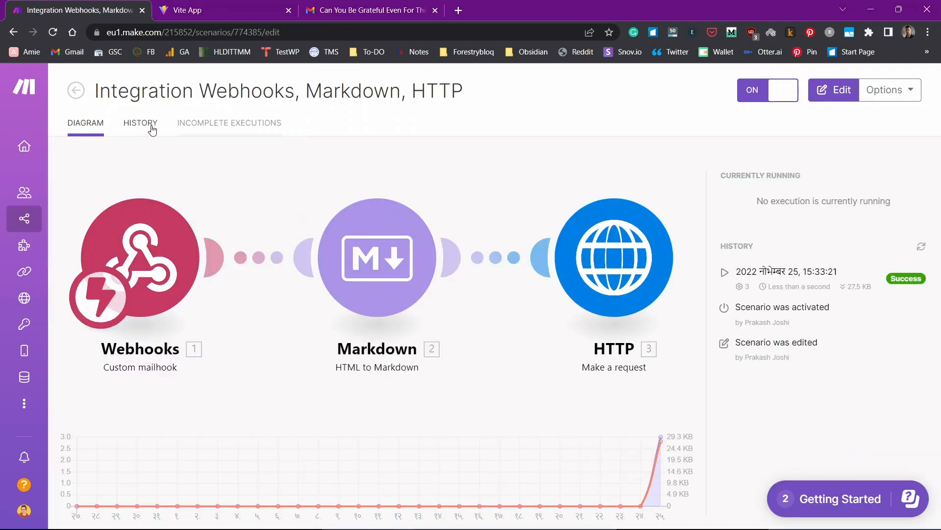
click(140, 123)
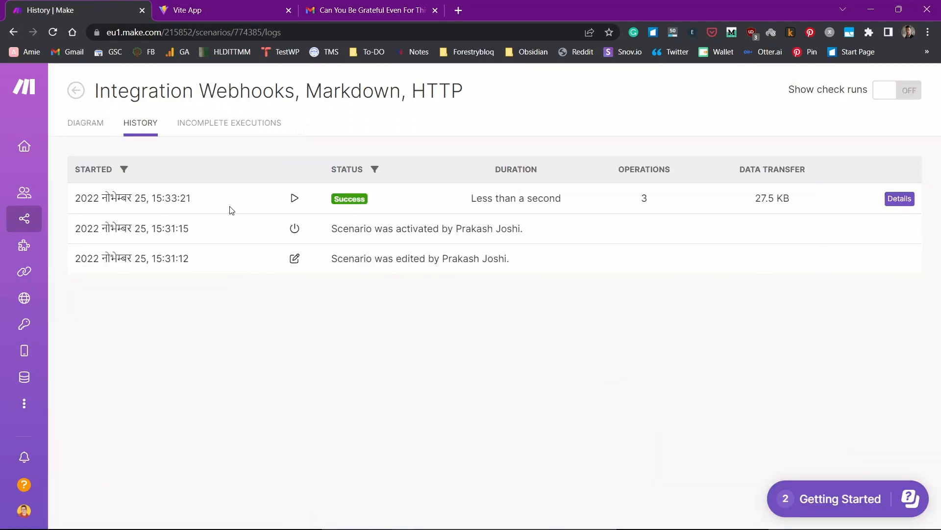
mouse_move(81, 221)
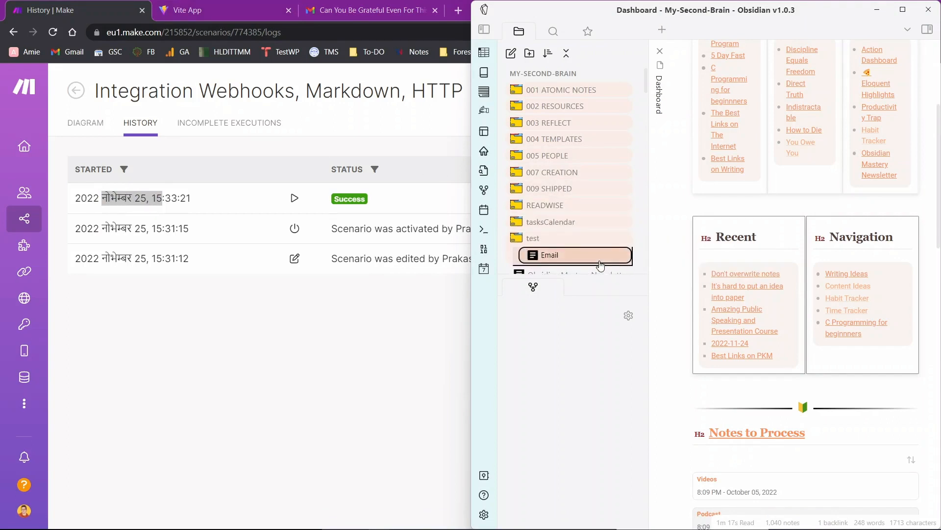
mouse_move(574, 255)
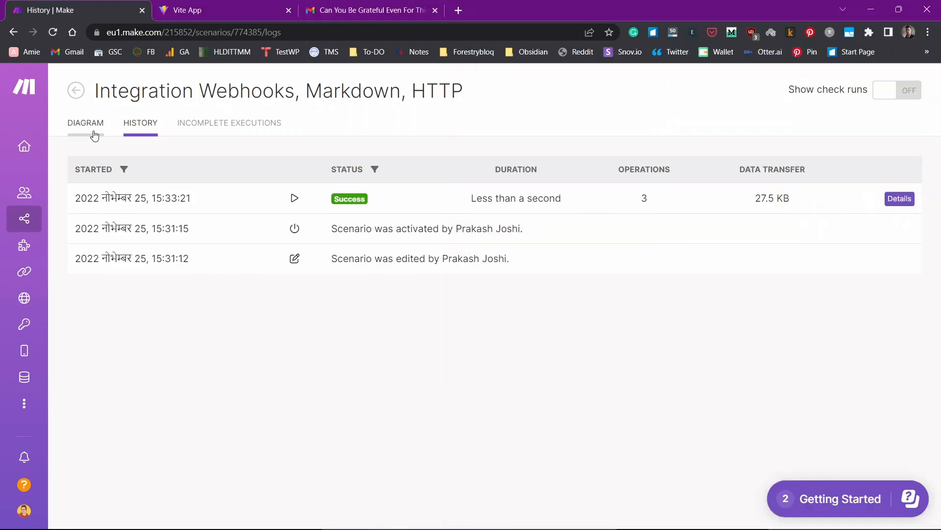
Review the HTTP module's URL and request content in the diagram, leaving it unchanged
click(86, 122)
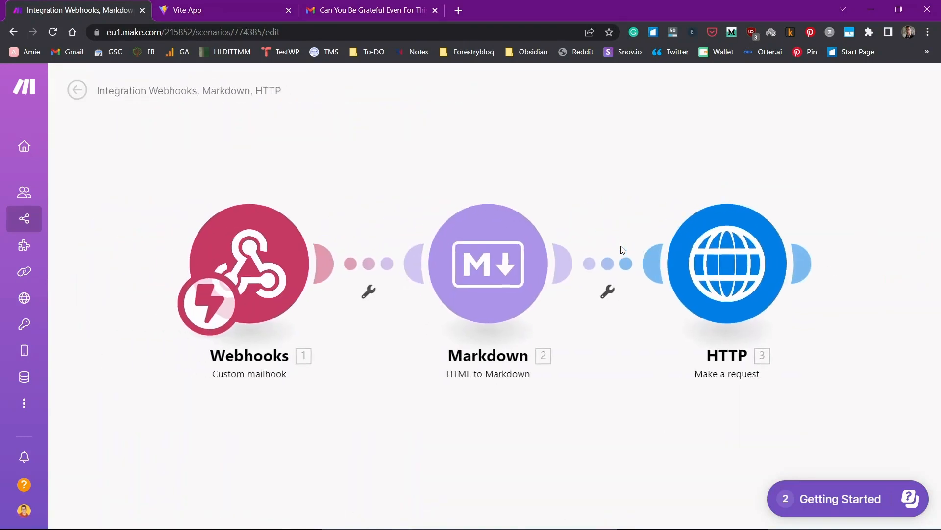
click(727, 264)
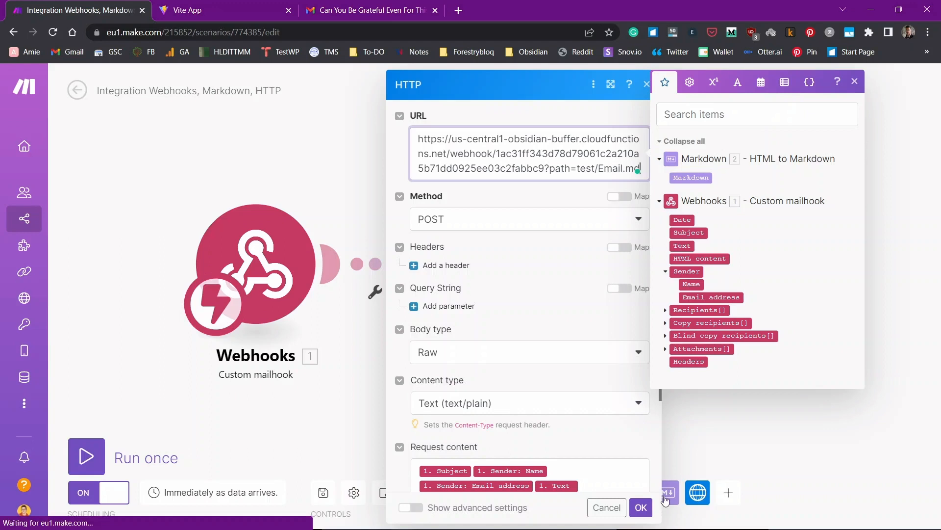
click(641, 507)
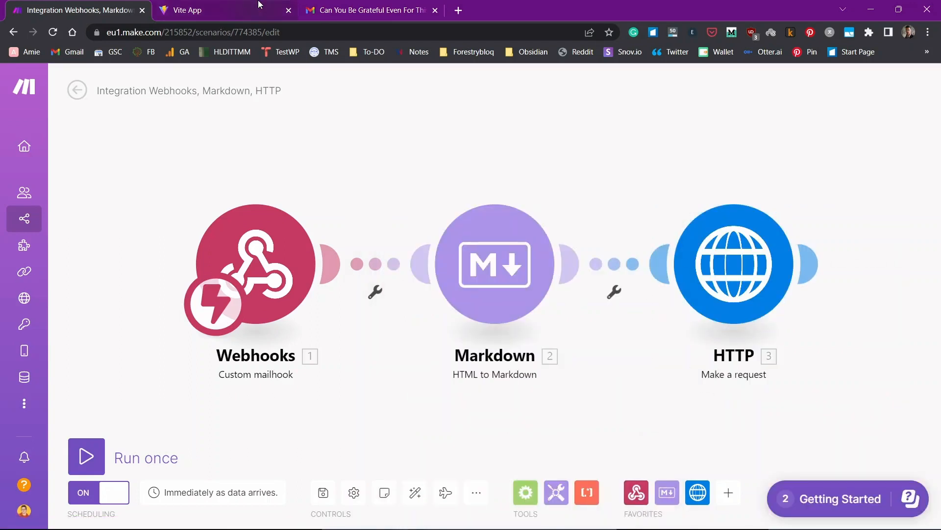
Send a second forward of the newsletter to the mailhook and return to Make
click(370, 10)
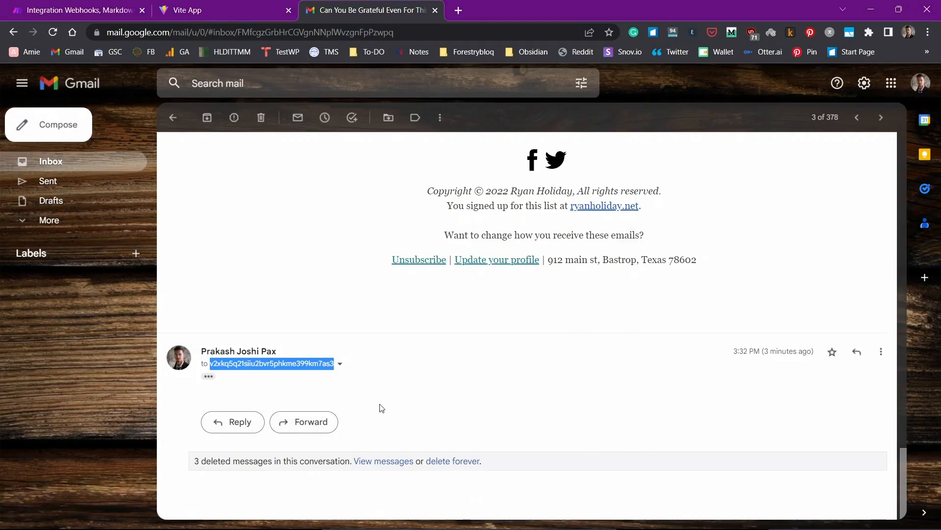
scroll(up, 3)
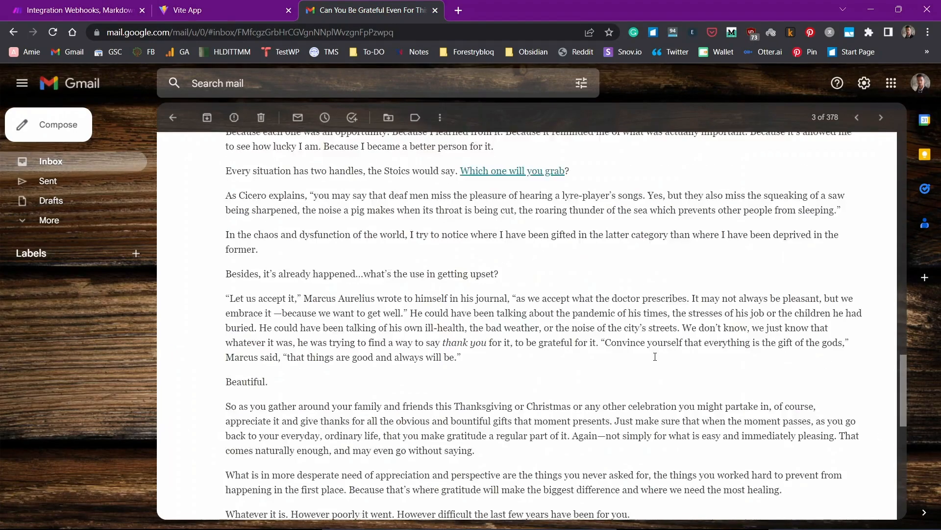
scroll(up, 3)
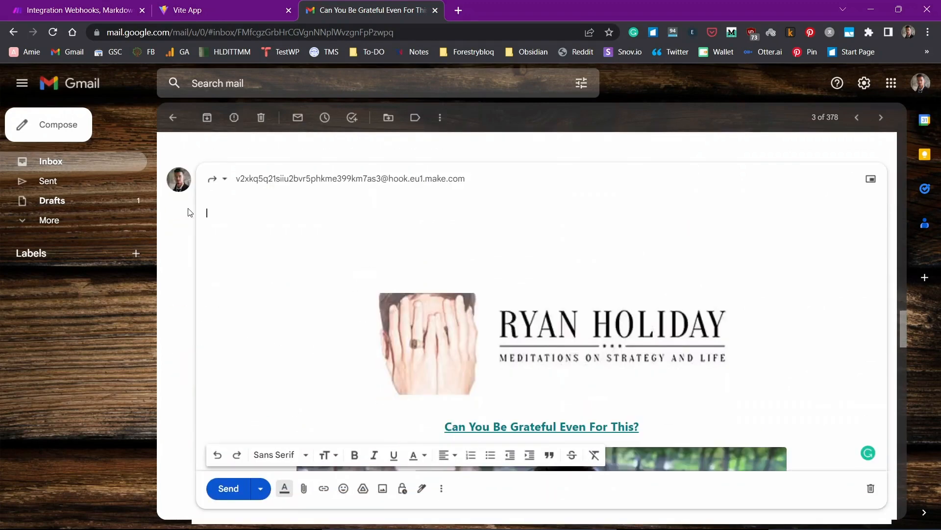
click(228, 488)
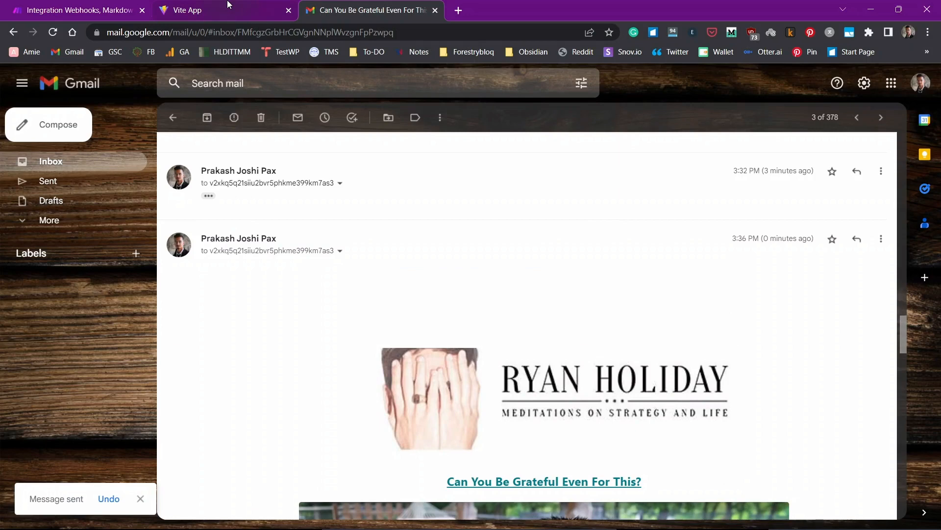
scroll(down, 3)
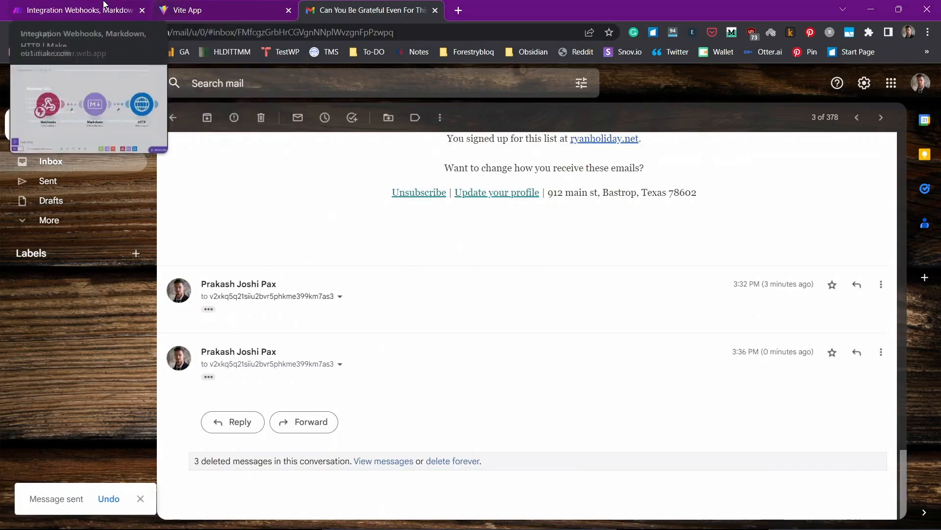
click(76, 10)
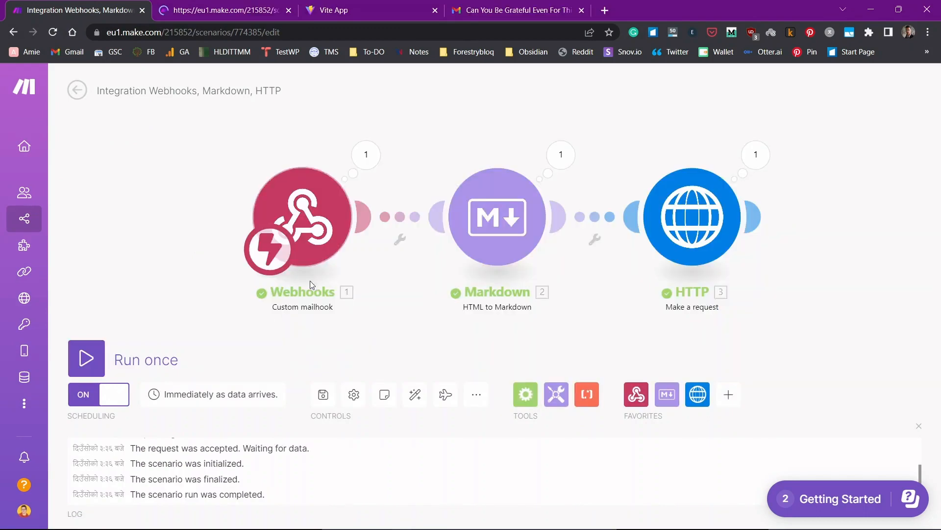
mouse_move(261, 299)
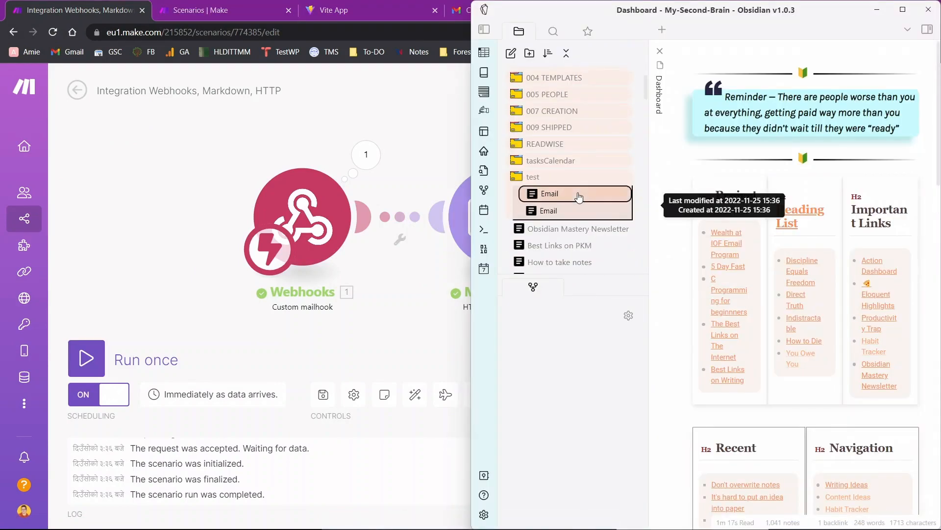
Open the newest Email note delivered into the test folder
click(549, 193)
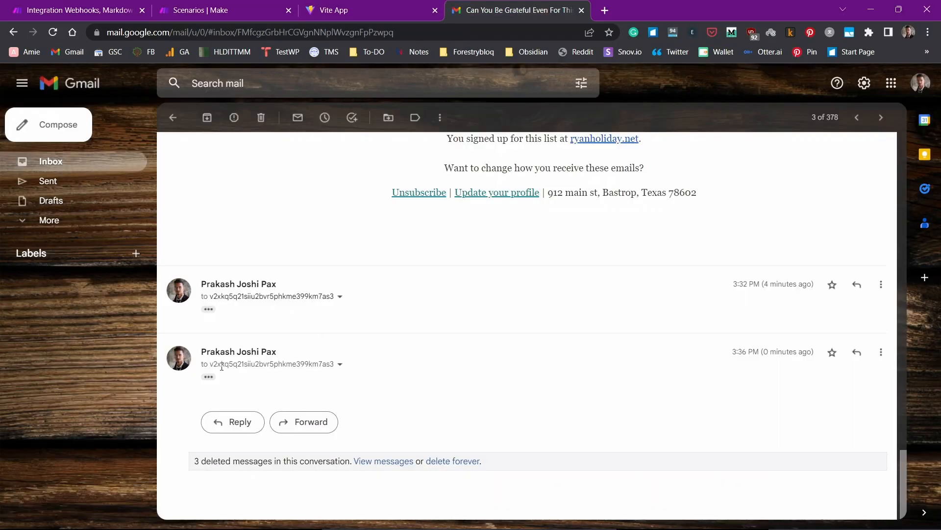
Read the Email note's converted newsletter subject, sender, links and body text
scroll(up, 3)
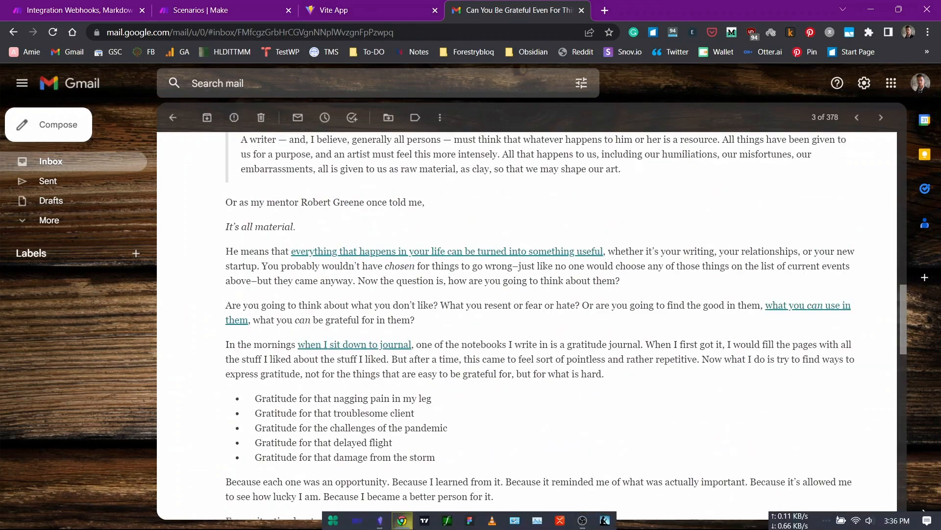
mouse_move(380, 520)
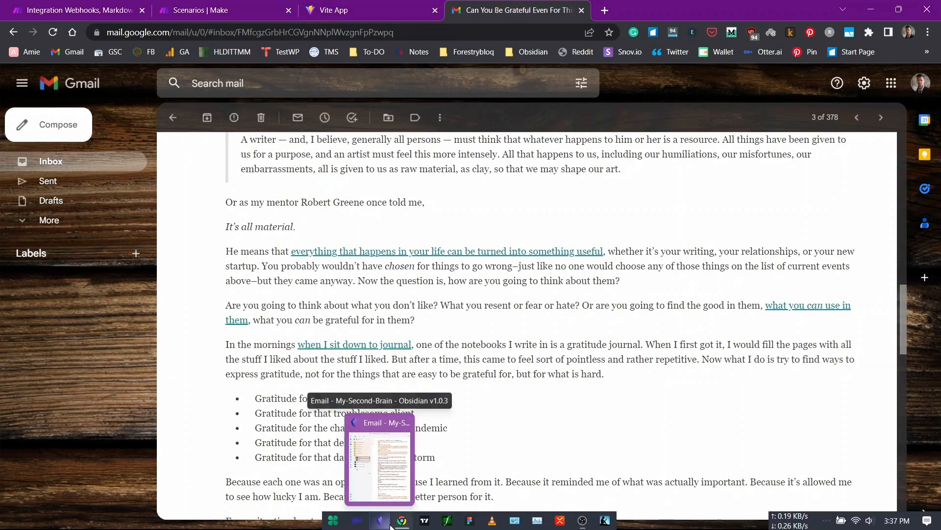
click(379, 456)
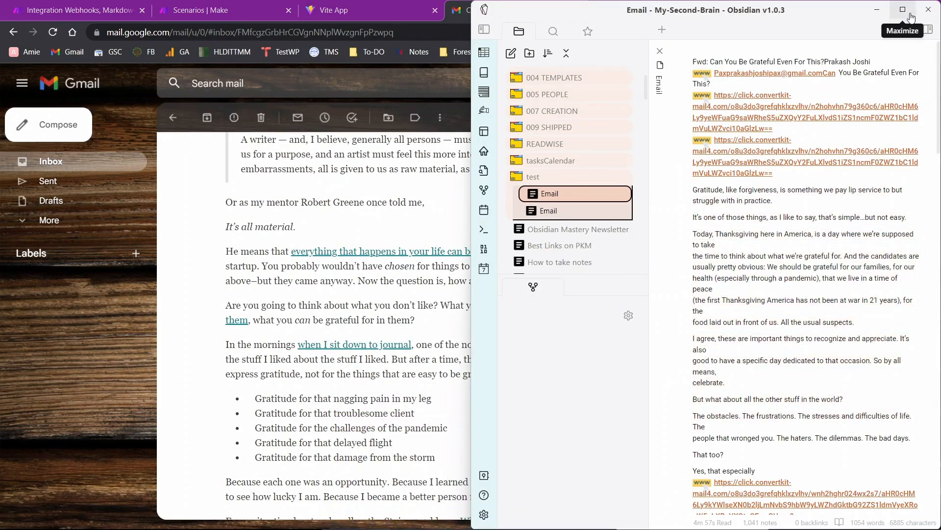
mouse_move(928, 10)
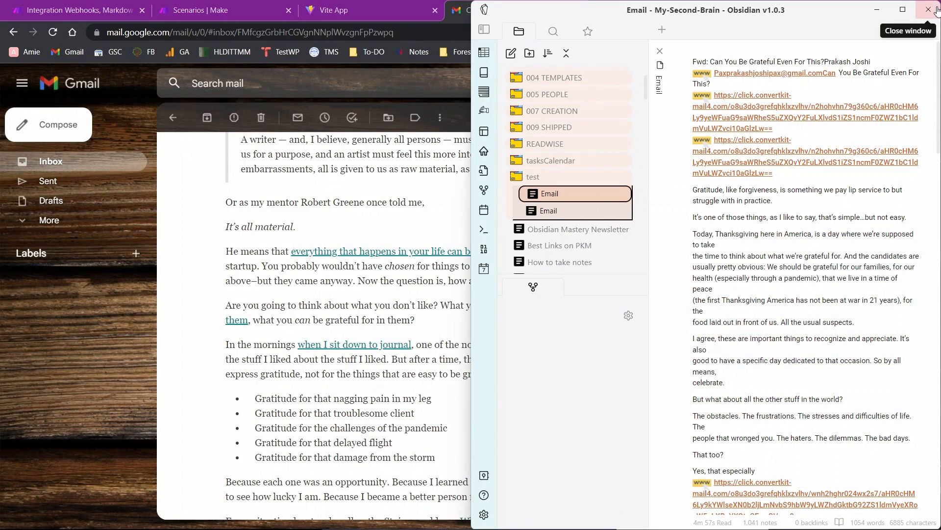
mouse_move(815, 395)
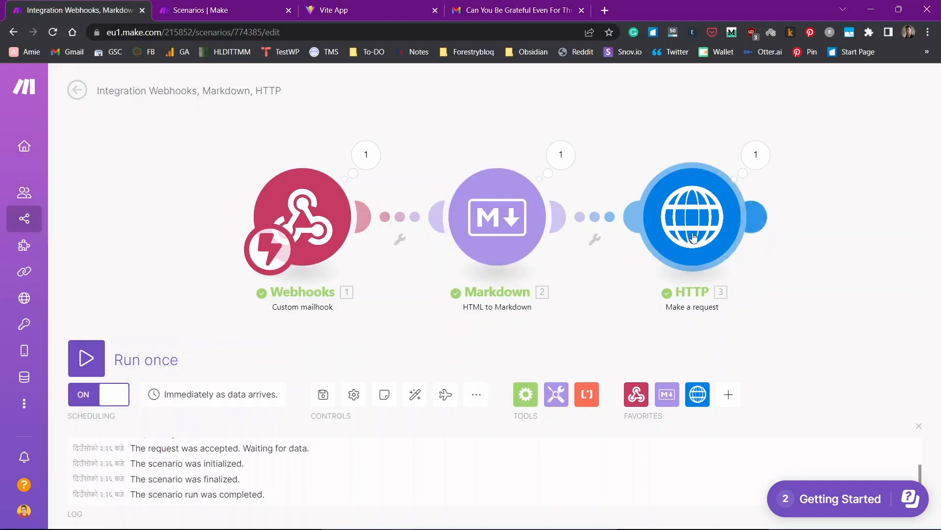
mouse_move(646, 318)
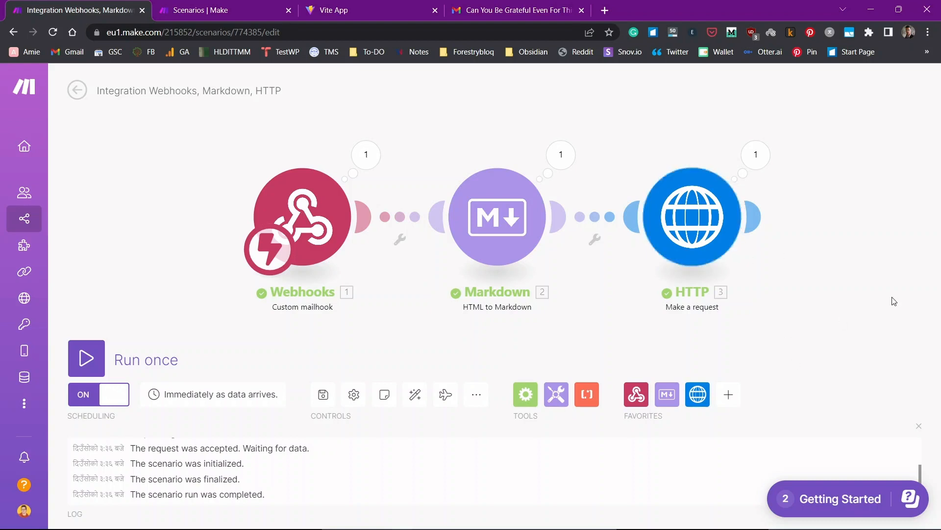
mouse_move(669, 241)
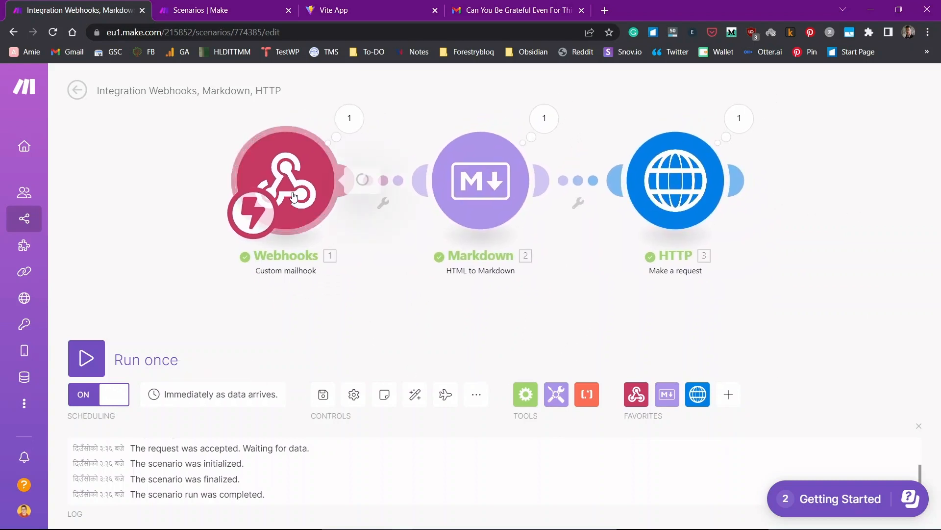
Copy the saved gateway mailhook's email address from the Webhooks trigger settings
click(285, 181)
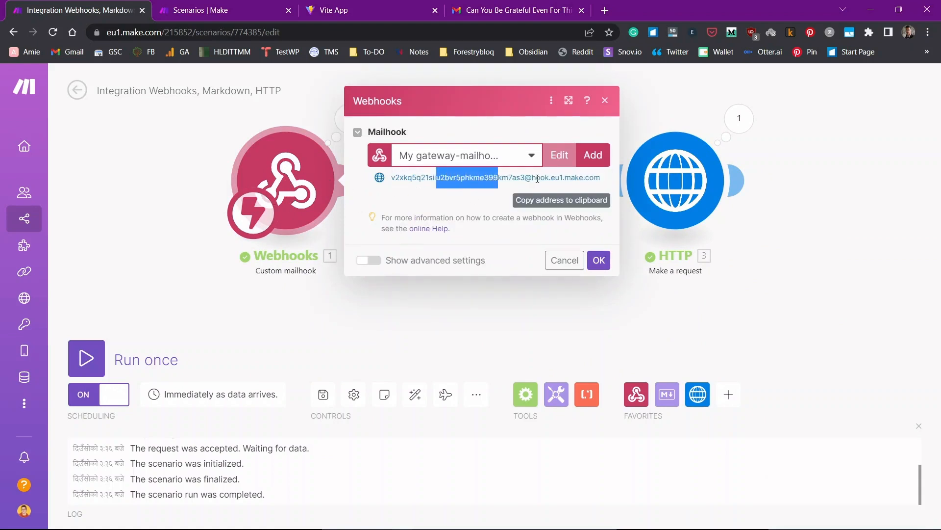
click(582, 177)
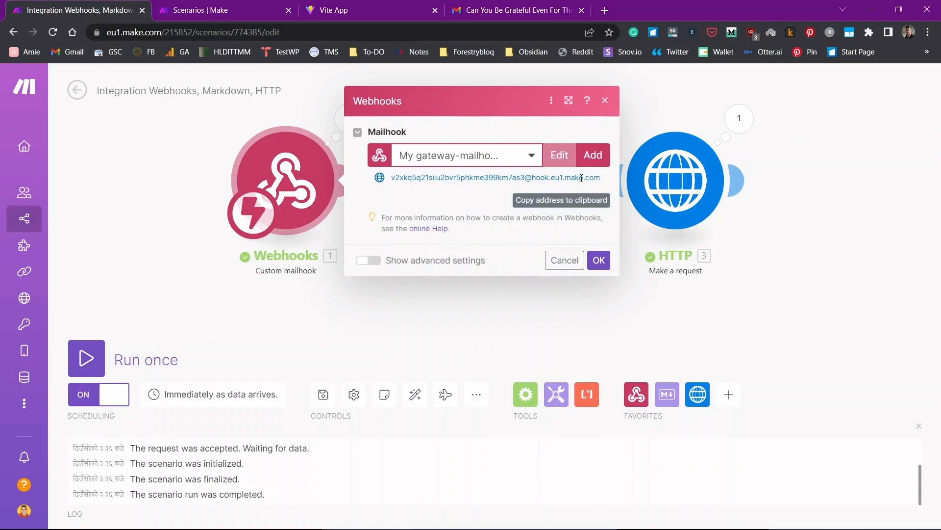